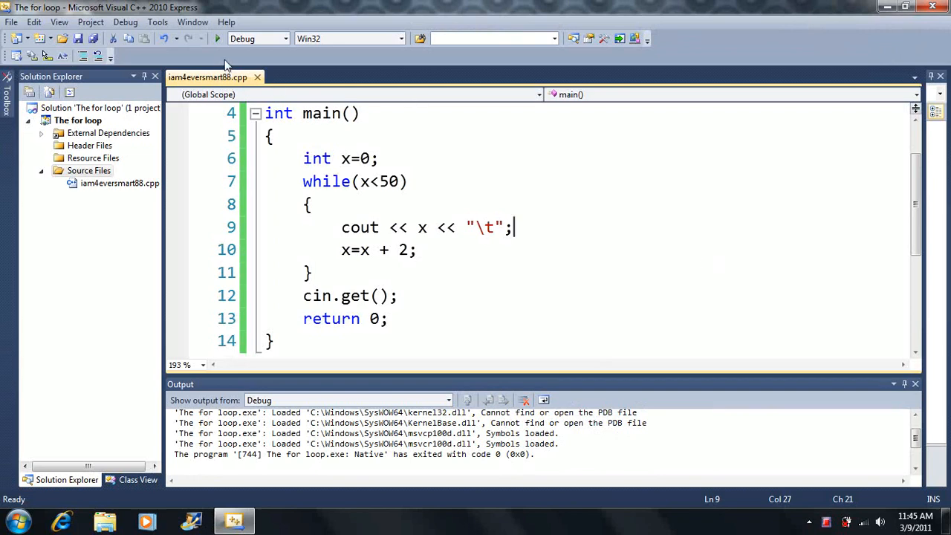
pyautogui.moveTo(218, 39)
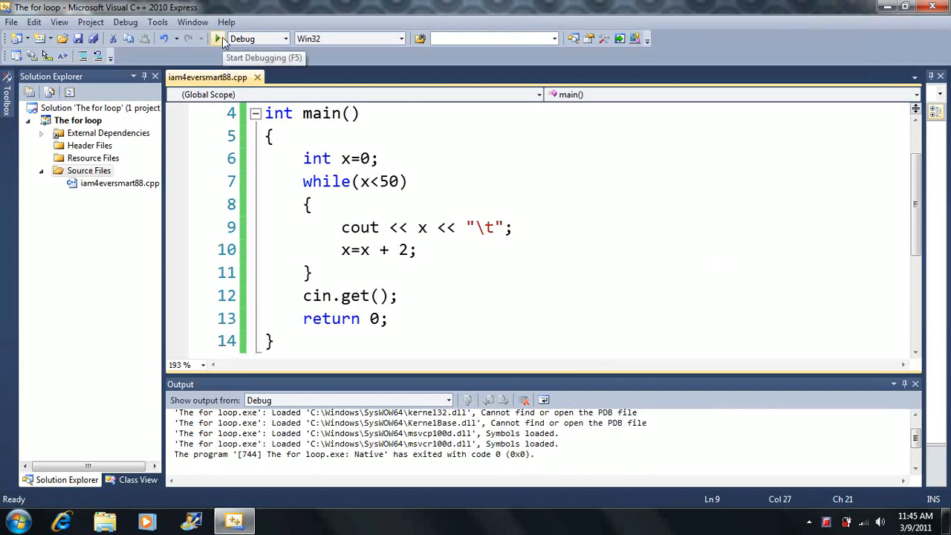
# Run the while-loop program and view the tab-separated even numbers 0 to 48 in the console
pyautogui.click(217, 38)
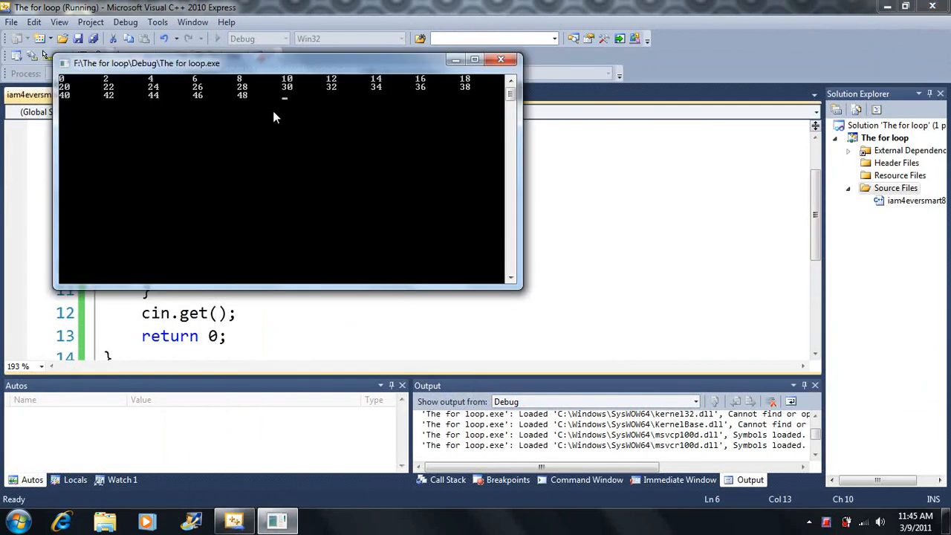
pyautogui.moveTo(275, 62); pyautogui.dragTo(602, 146)
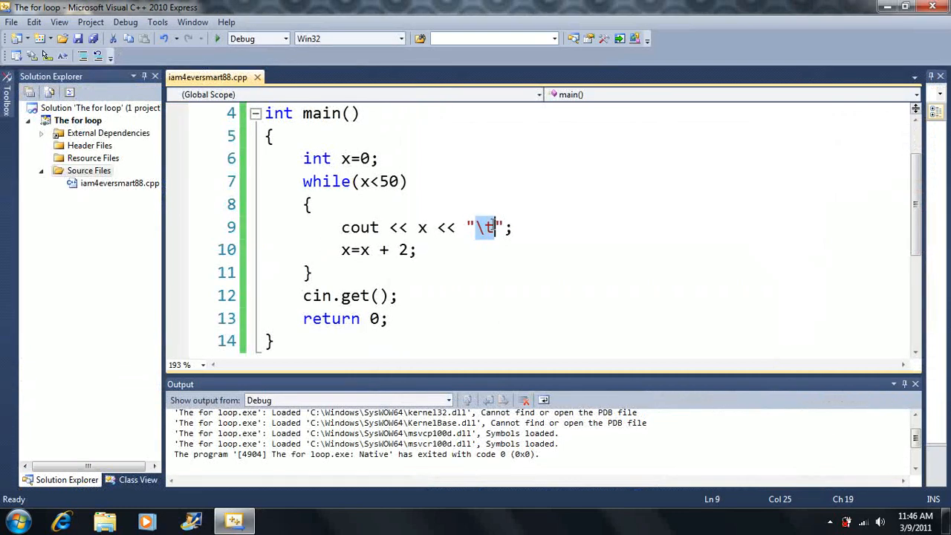
# Change the loop increment to x+=2 and run the program
pyautogui.press('Backspace')
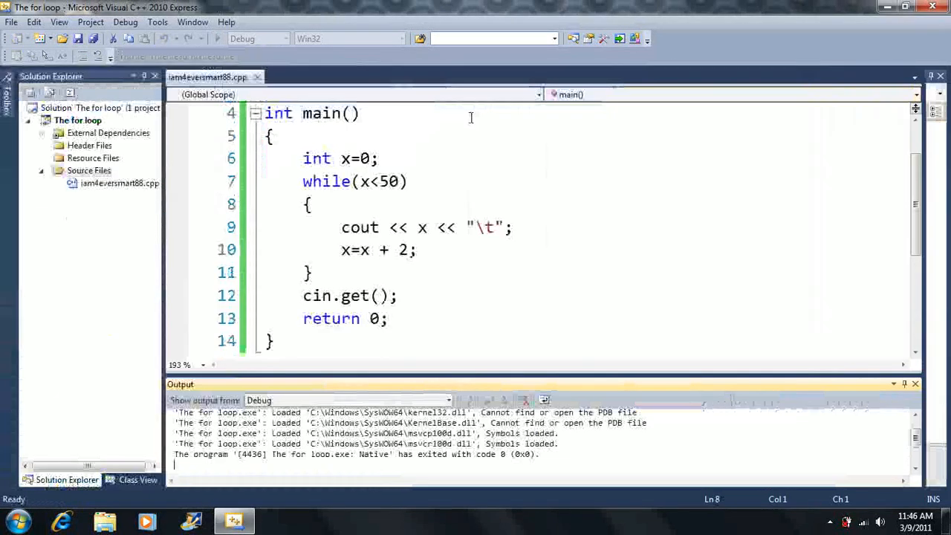
pyautogui.click(398, 250)
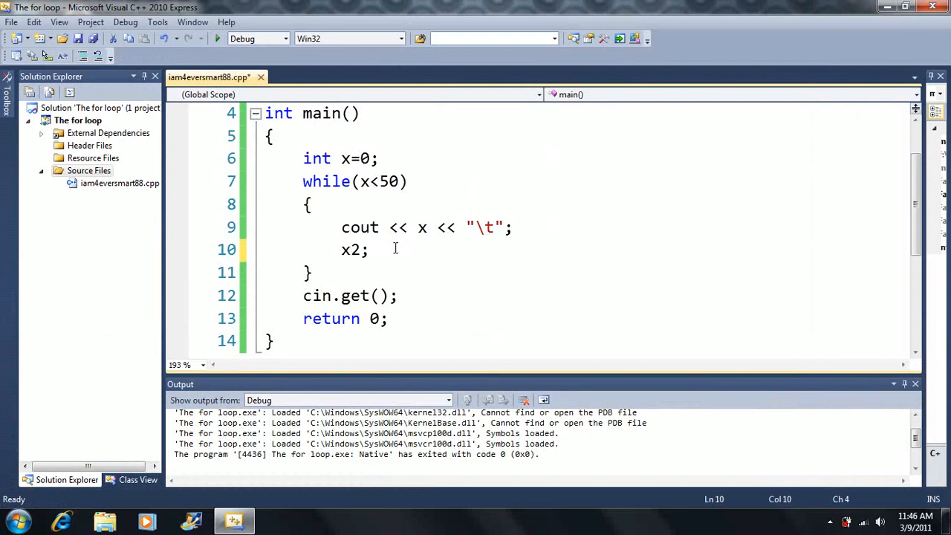
pyautogui.write('+=')
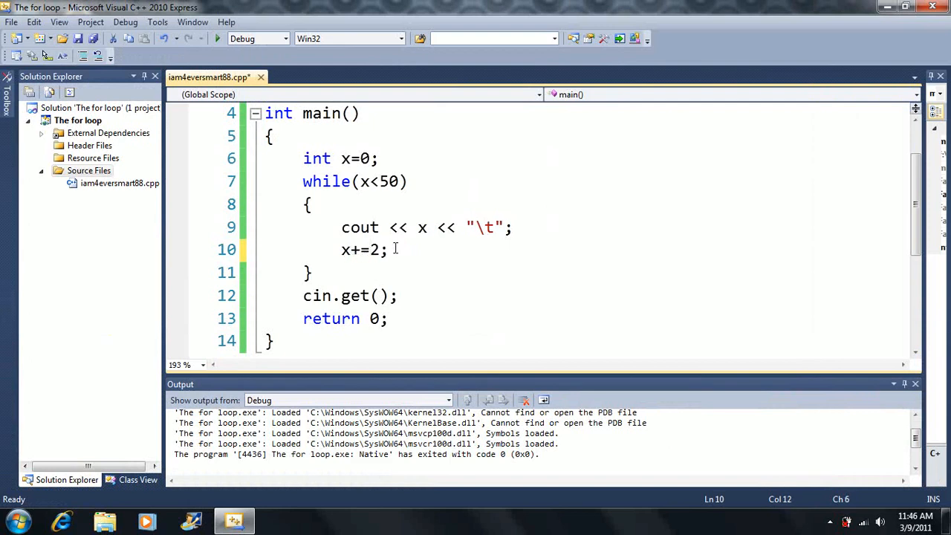
pyautogui.moveTo(216, 39)
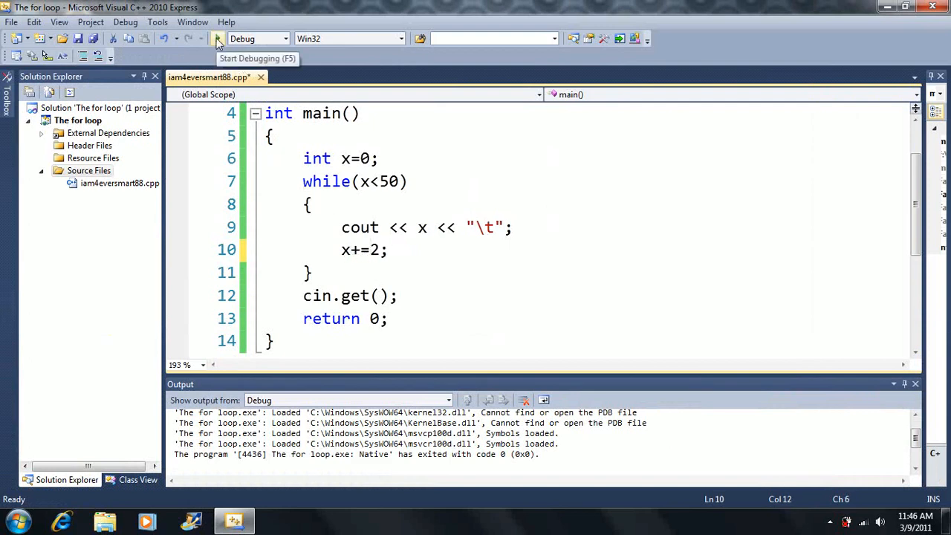
pyautogui.click(217, 38)
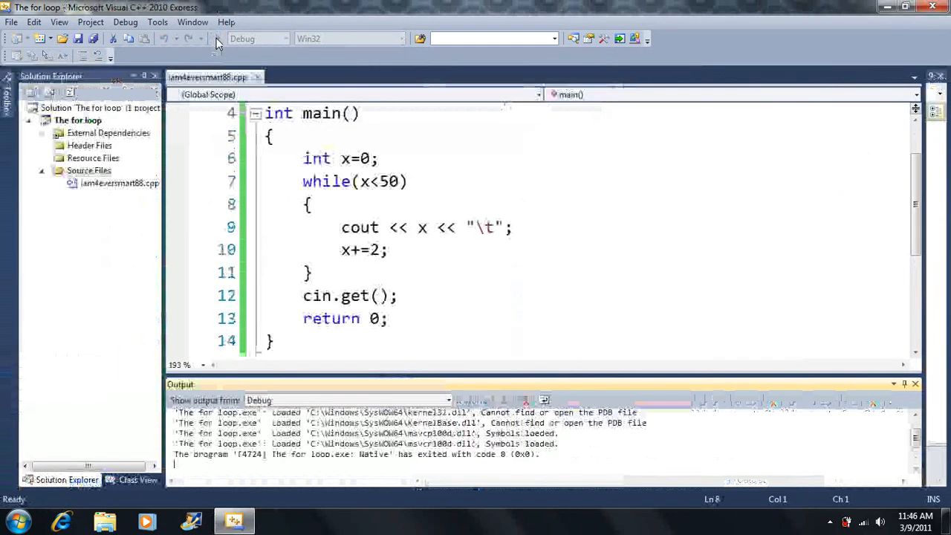
# Change the step to x+=1, run it, then replace the increment with x++
pyautogui.doubleClick(373, 249)
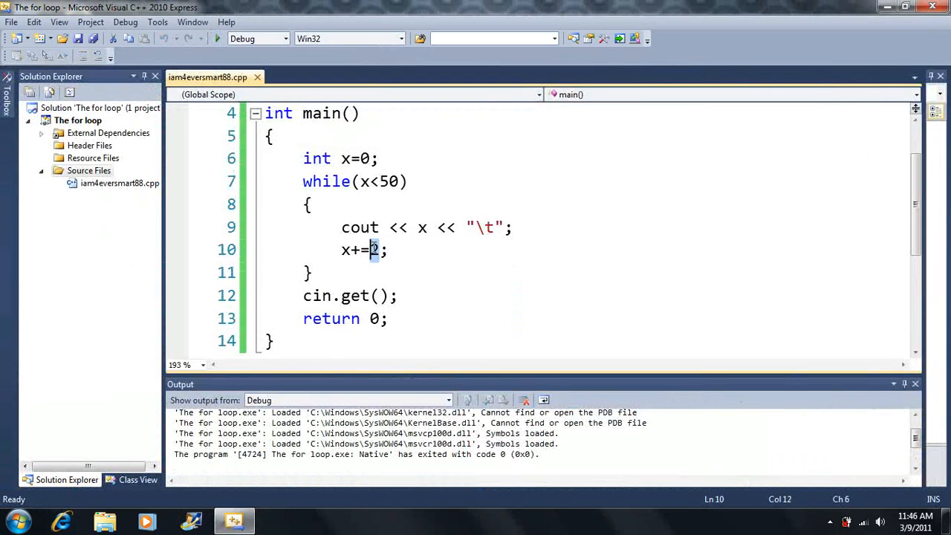
pyautogui.write('1')
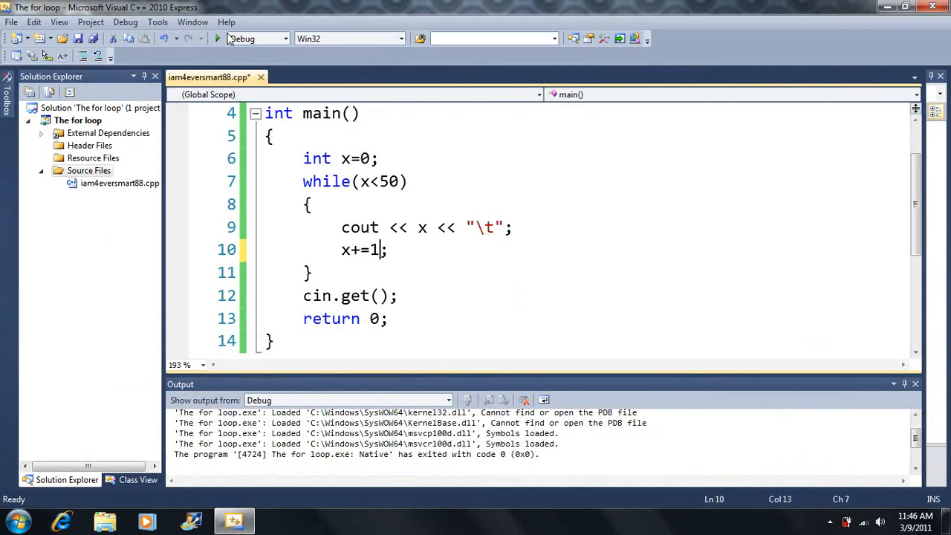
pyautogui.click(216, 39)
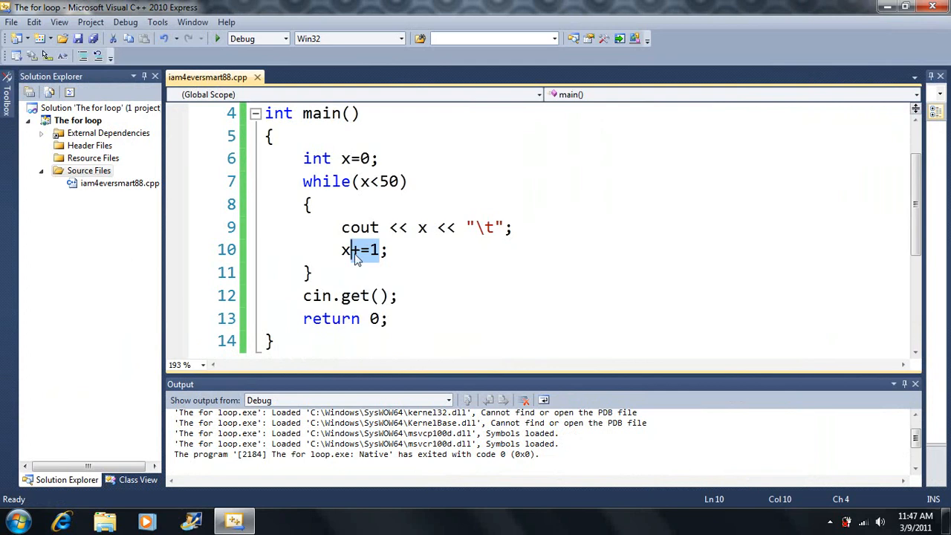
pyautogui.write('++')
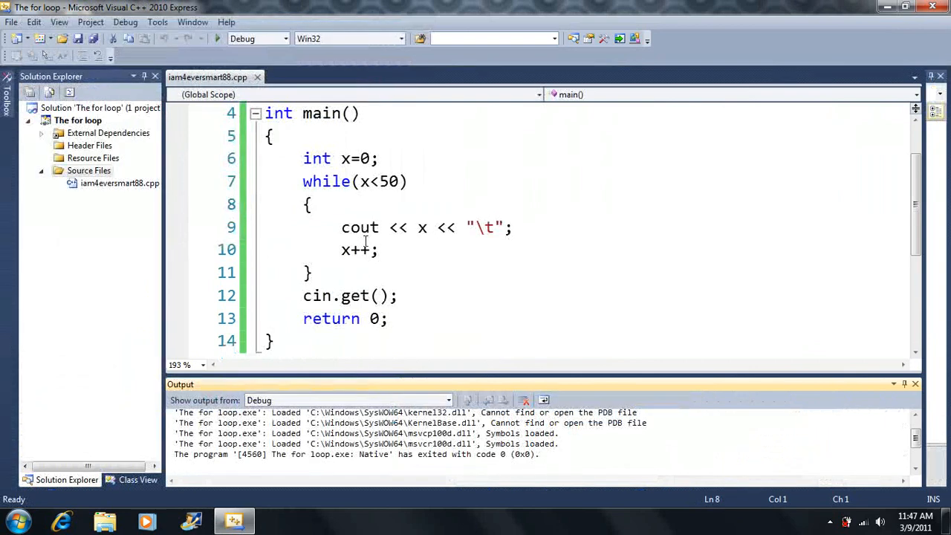
# Retype the loop increment on line 10 as x+=2
pyautogui.doubleClick(357, 250)
pyautogui.write('=')
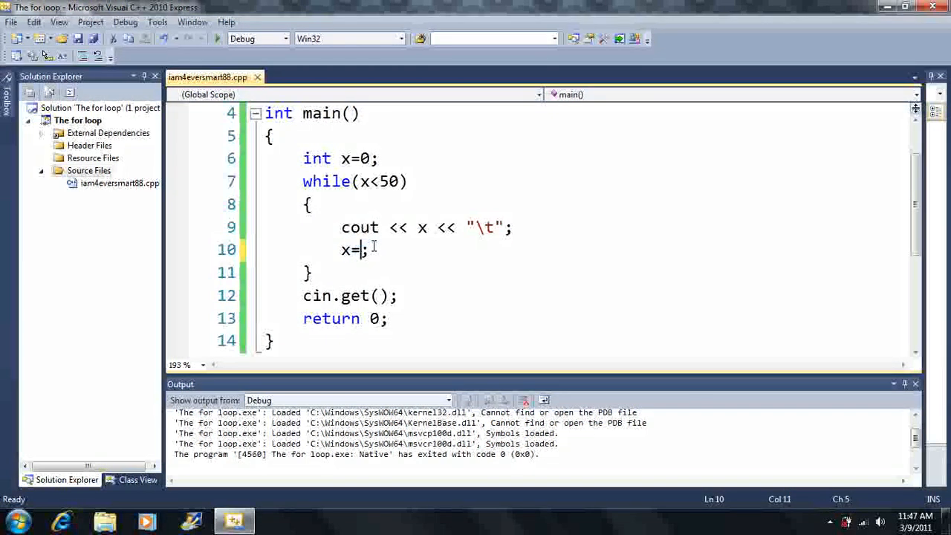
pyautogui.press('Backspace')
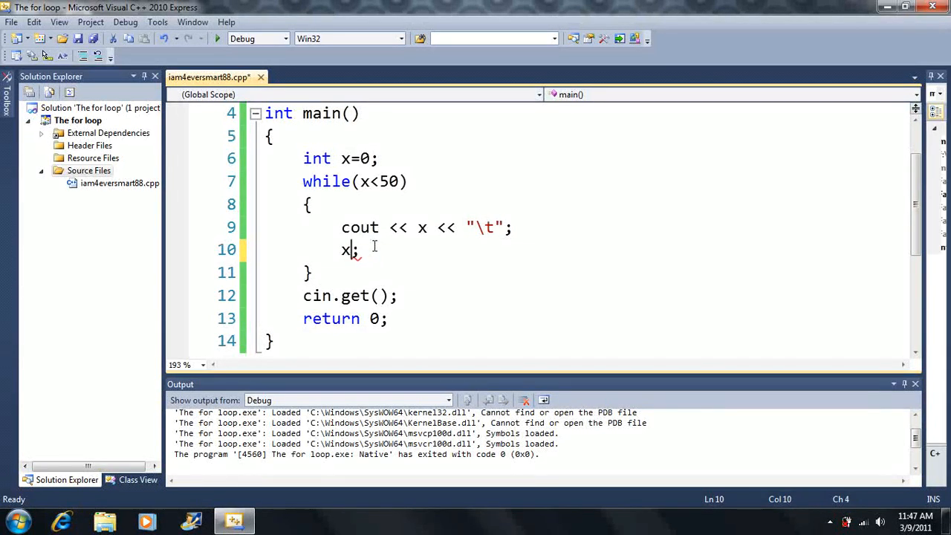
pyautogui.write('+=')
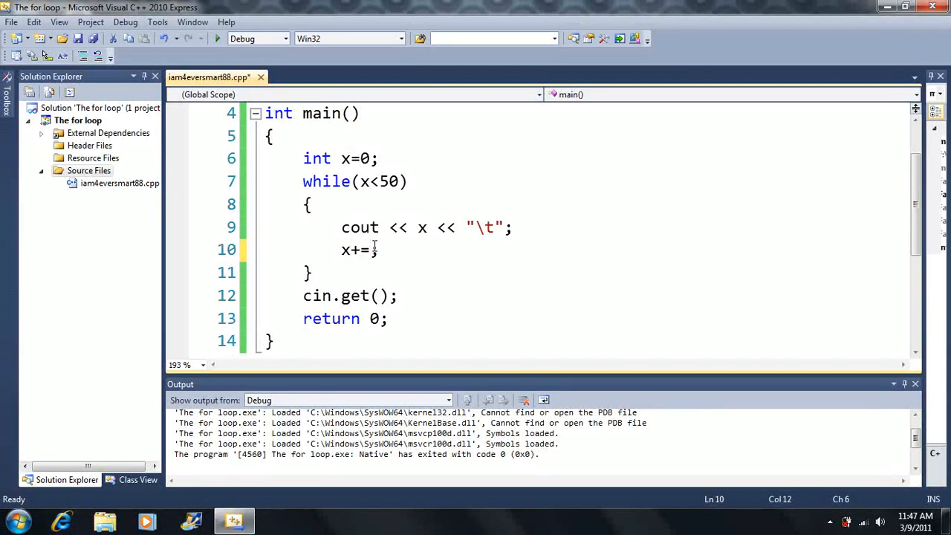
pyautogui.write('2')
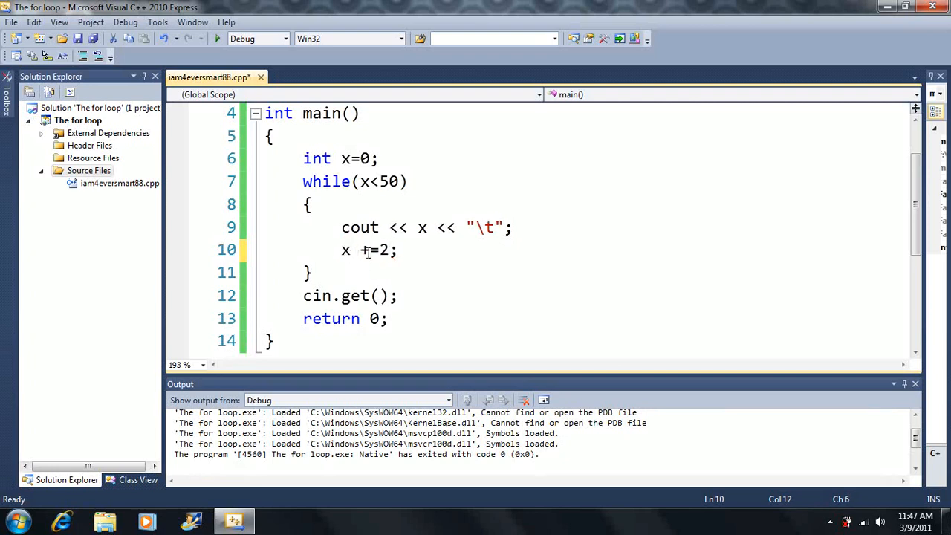
# Demonstrate the *=, /= and -= operator variants in place of +=
pyautogui.press('BackSpace')
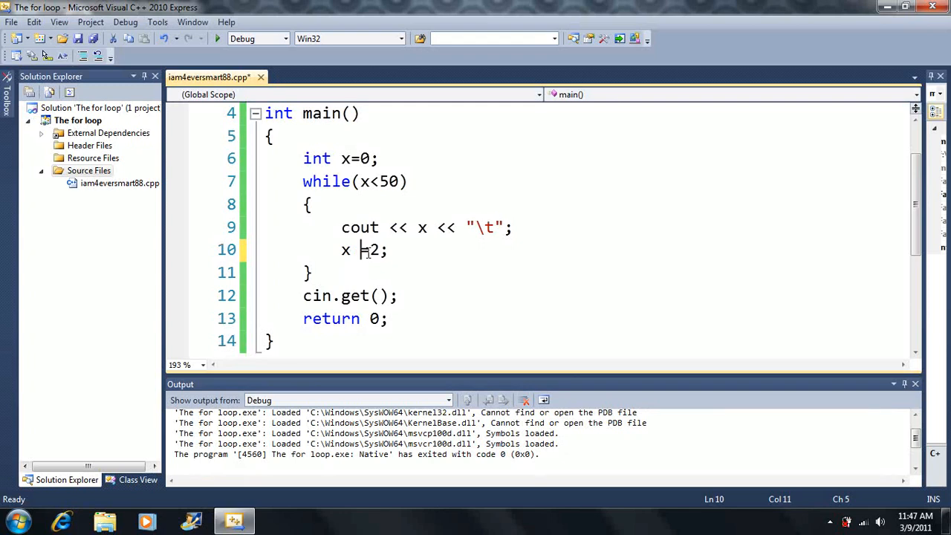
pyautogui.write('*')
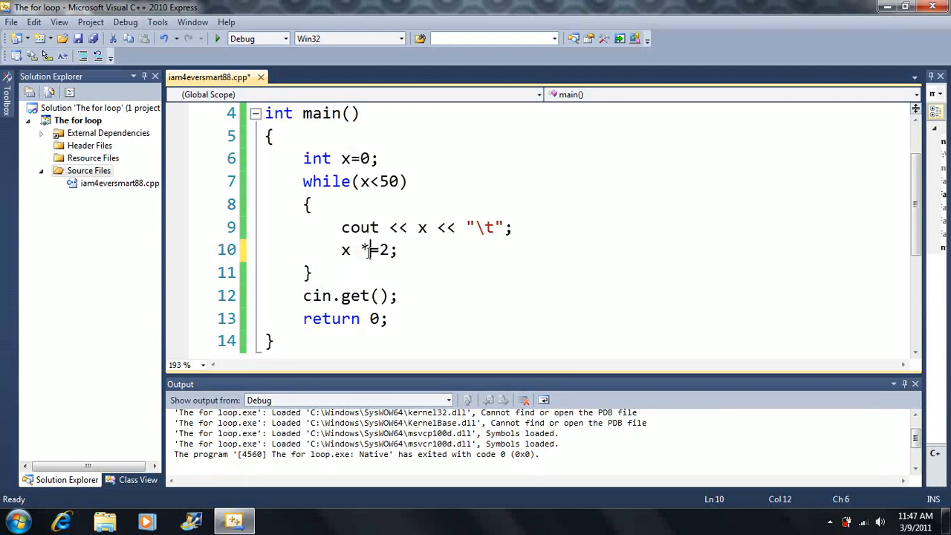
pyautogui.write('/')
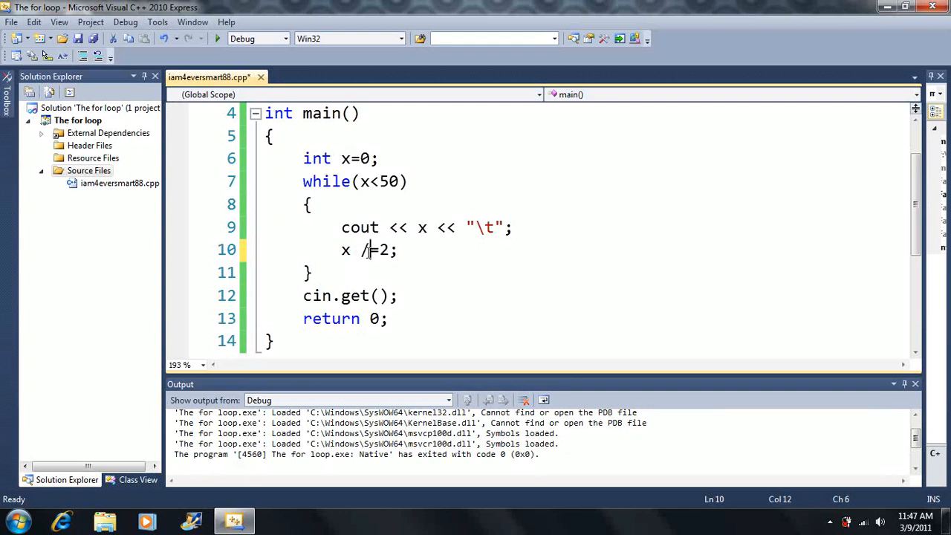
pyautogui.press('Backspace')
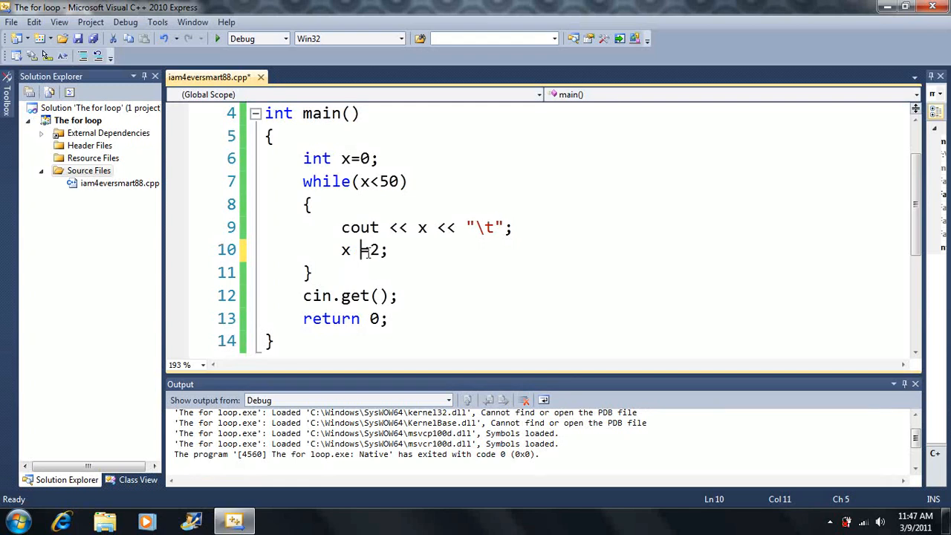
pyautogui.write('-')
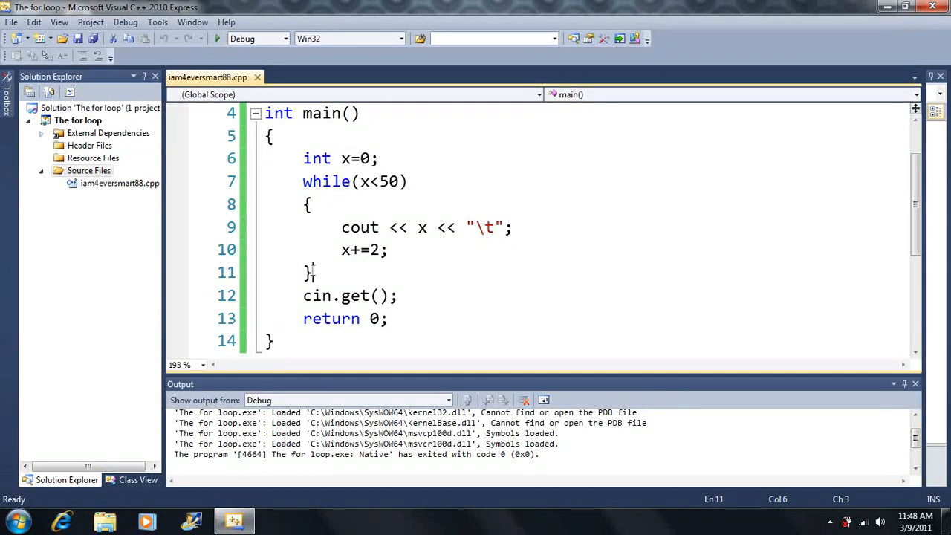
# Delete lines 6–11 (x declaration and while loop) and type an empty for() statement
pyautogui.moveTo(302, 159); pyautogui.dragTo(311, 272)
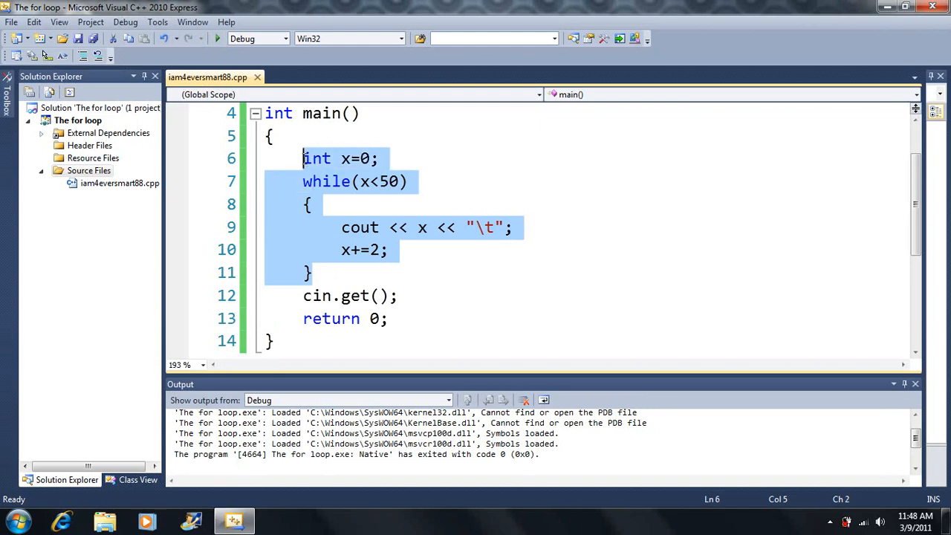
pyautogui.press('Delete')
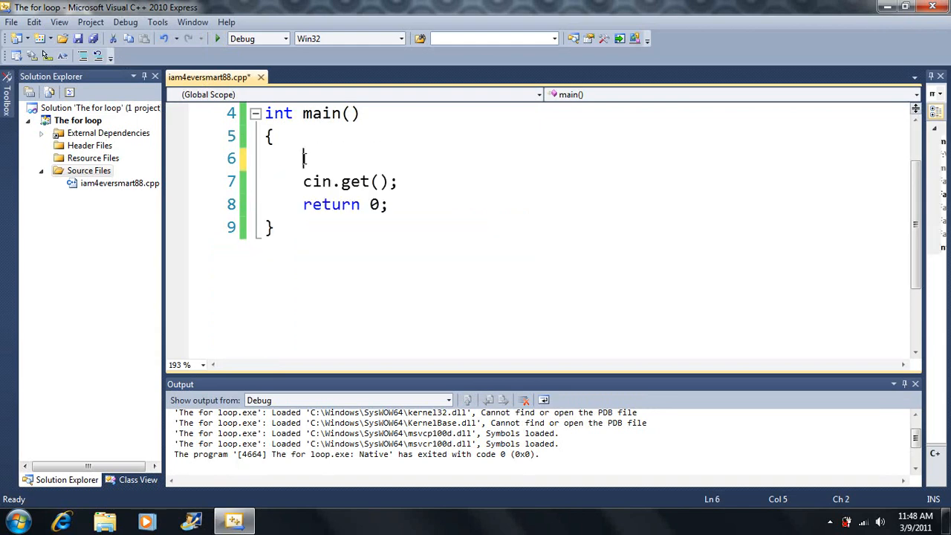
pyautogui.write('fo')
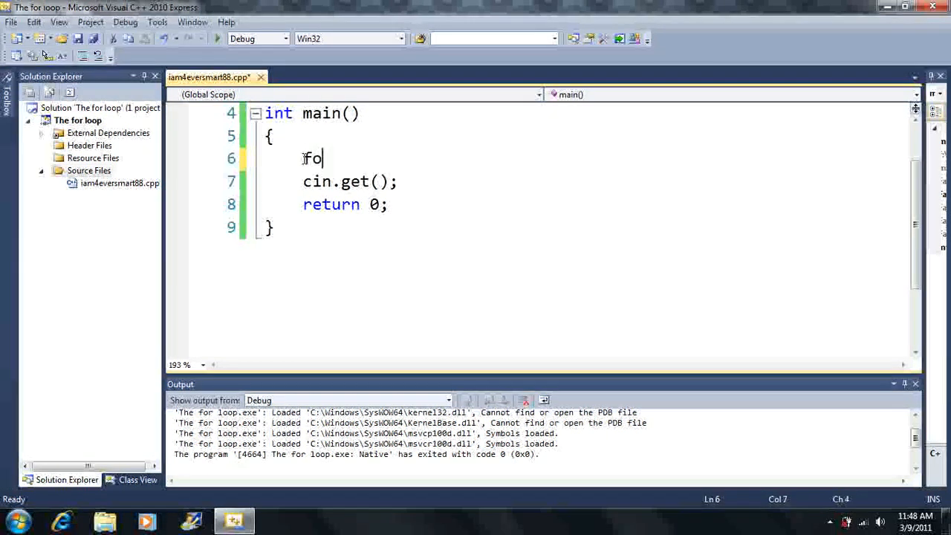
pyautogui.write('r(')
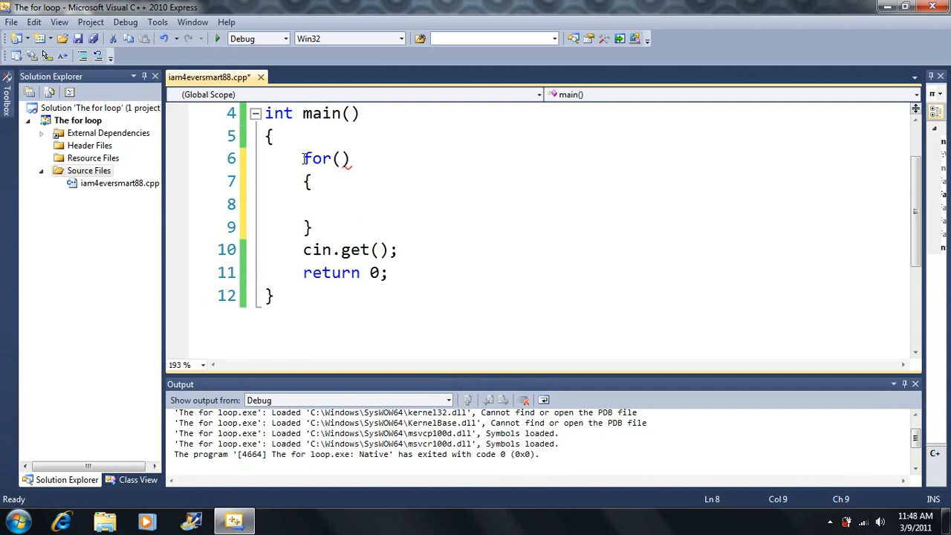
pyautogui.moveTo(317, 218)
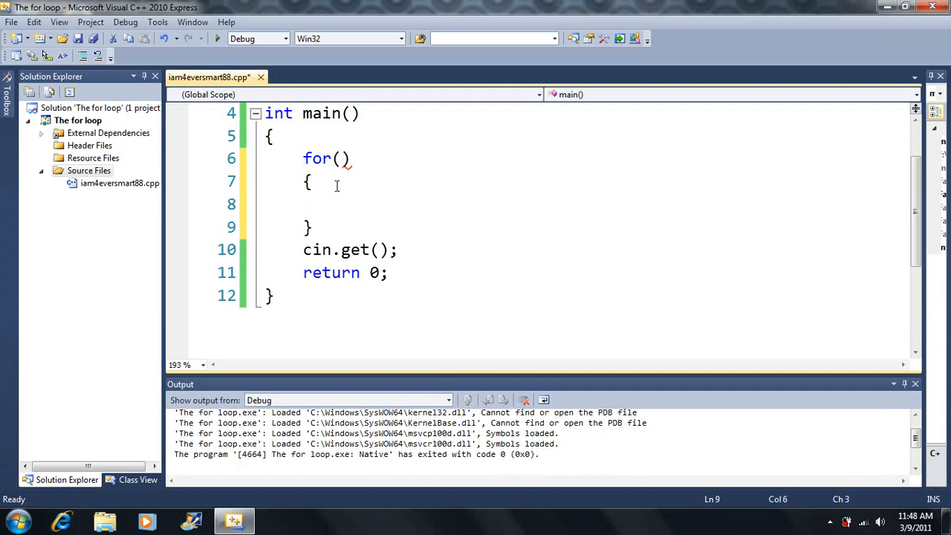
# Type the x=0; initialization inside the for header
pyautogui.moveTo(313, 182); pyautogui.dragTo(312, 227)
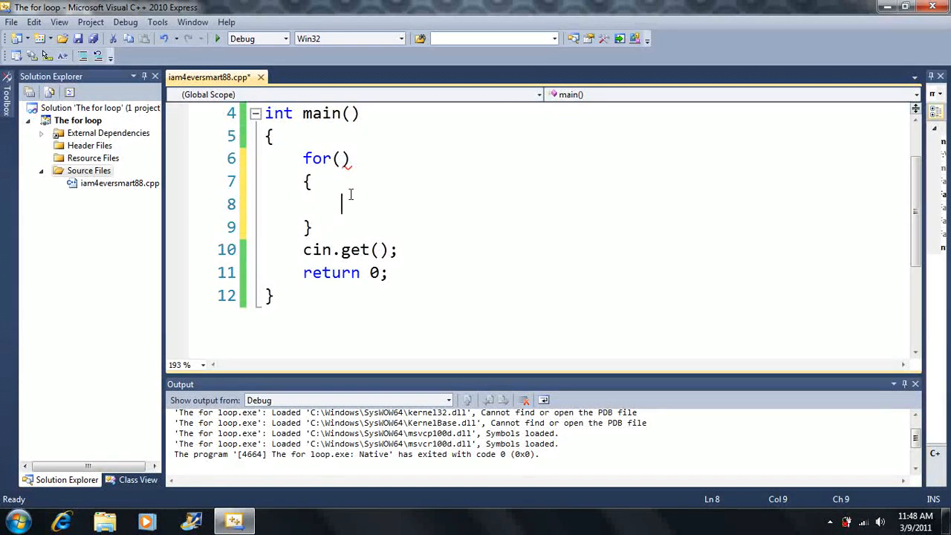
pyautogui.click(343, 159)
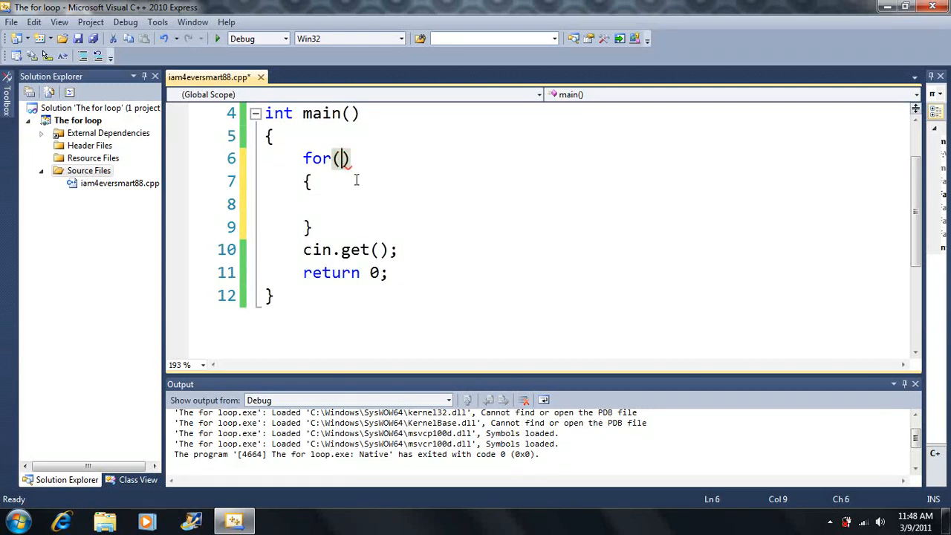
pyautogui.moveTo(390, 202)
pyautogui.write('int')
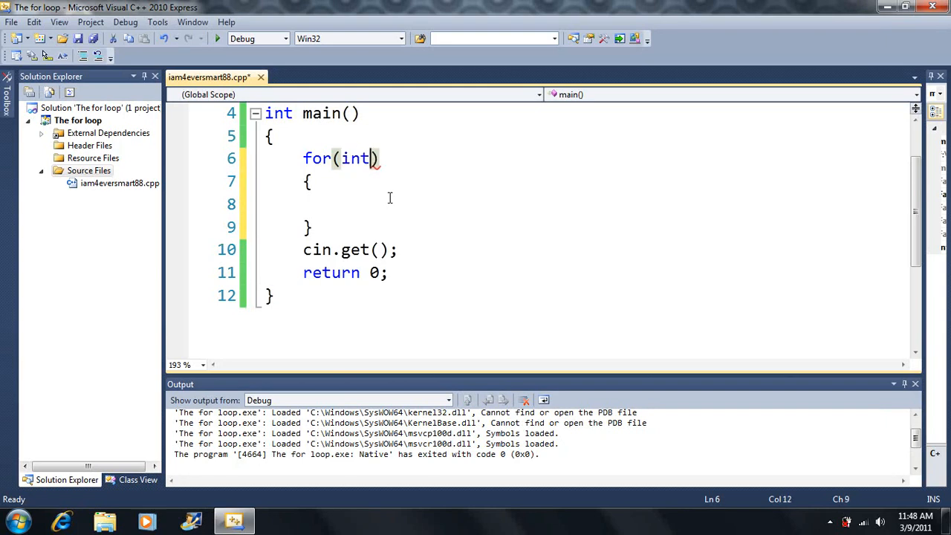
pyautogui.write('x')
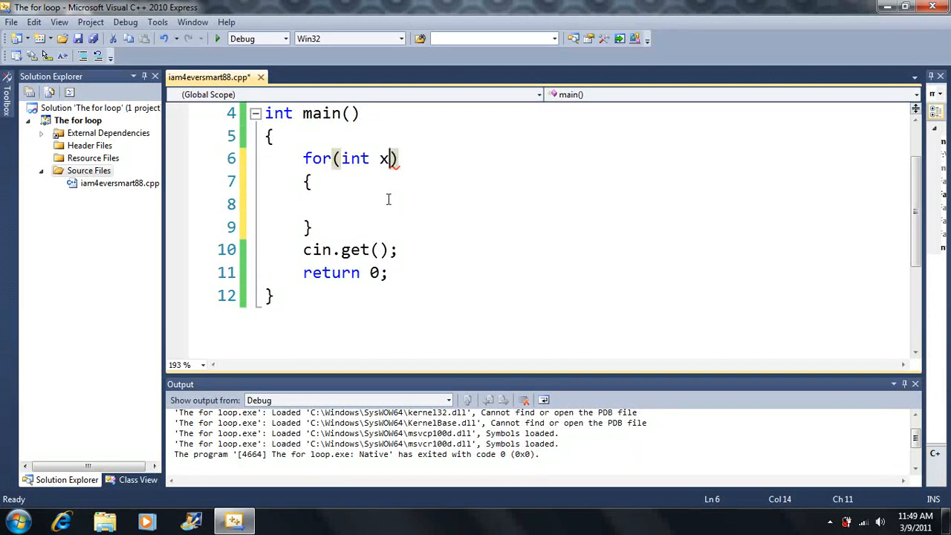
pyautogui.write('=')
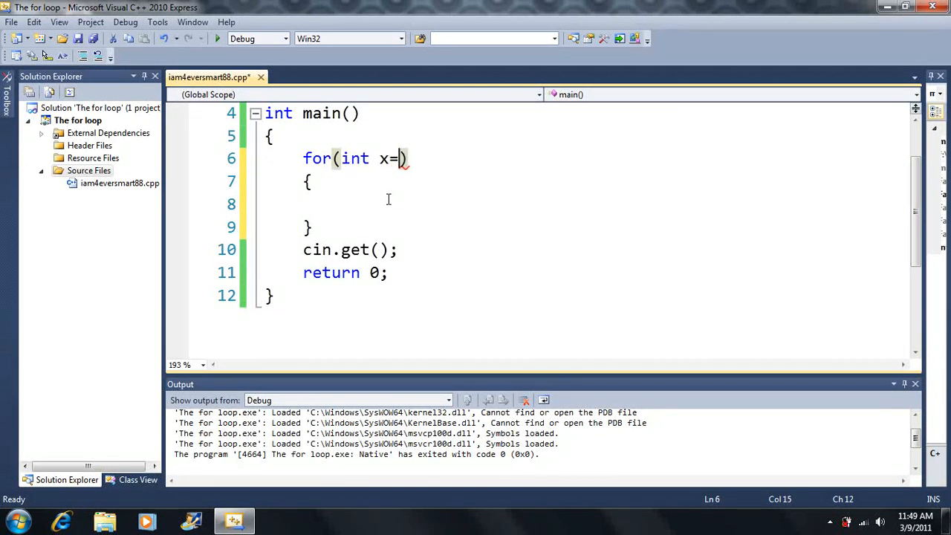
pyautogui.write('0;')
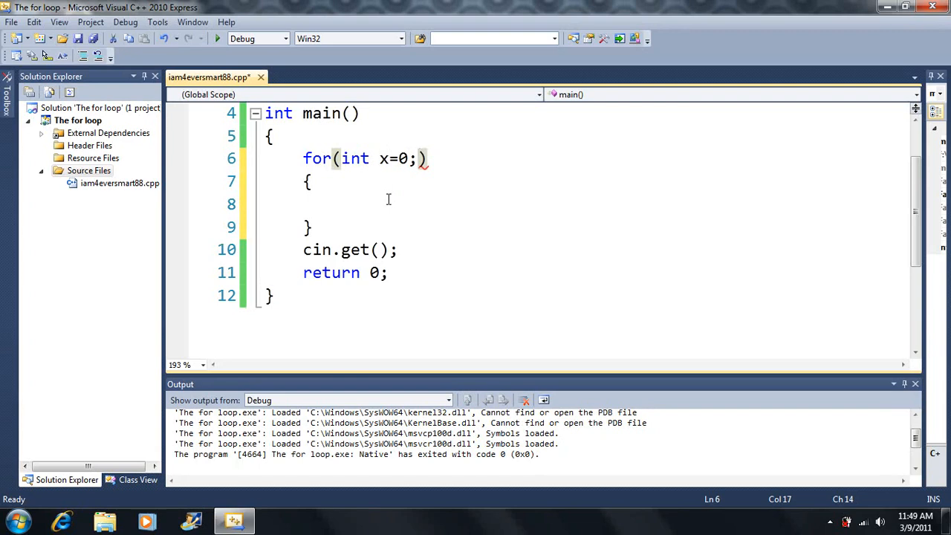
# Add the condition x<50 and the increment x+=2 to the for header
pyautogui.write('" "')
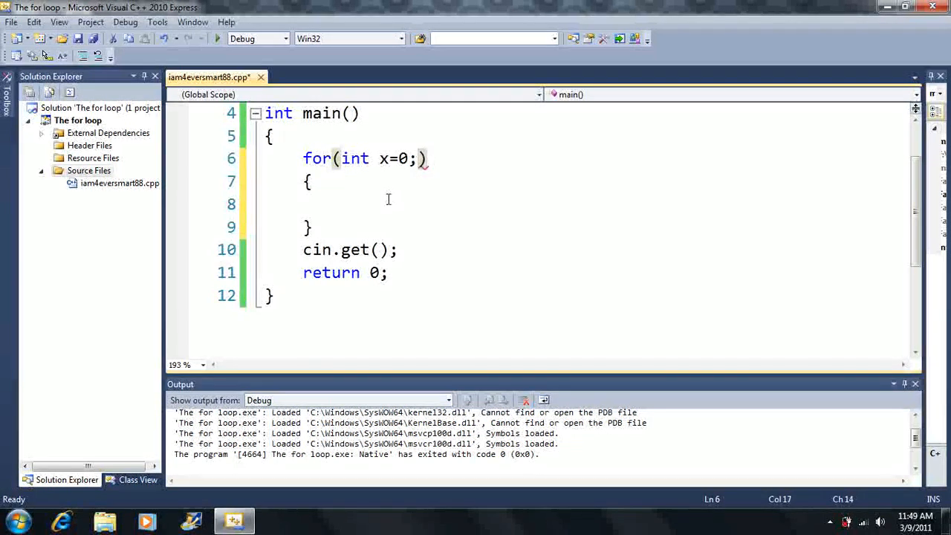
pyautogui.write('x')
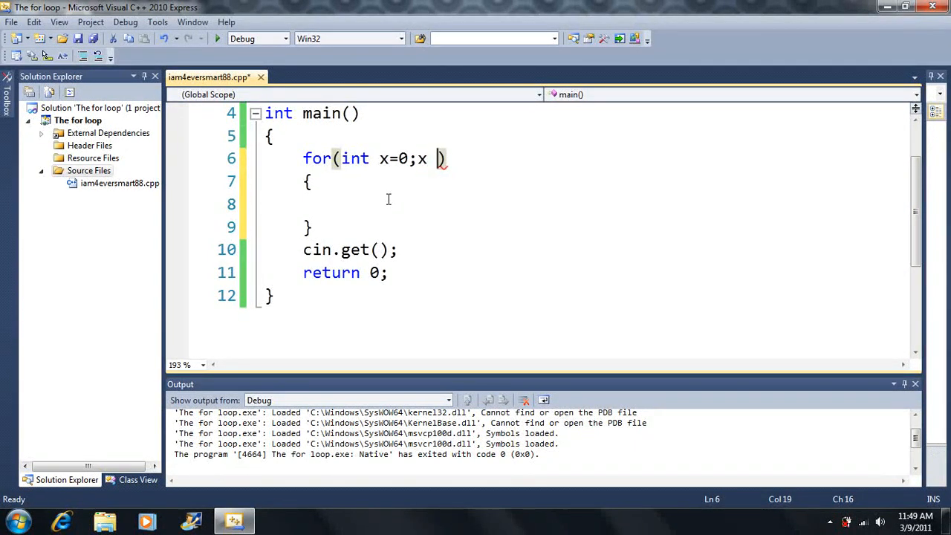
pyautogui.write('<')
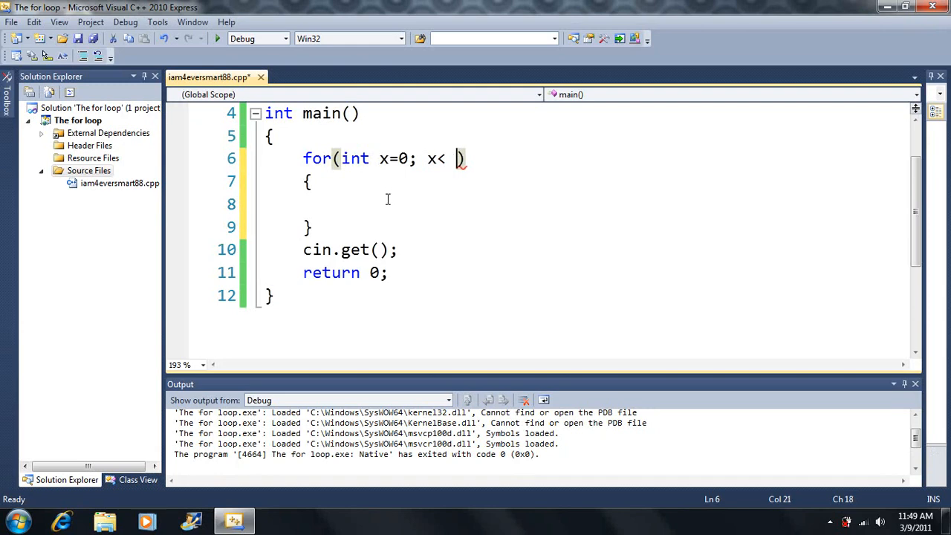
pyautogui.write('50')
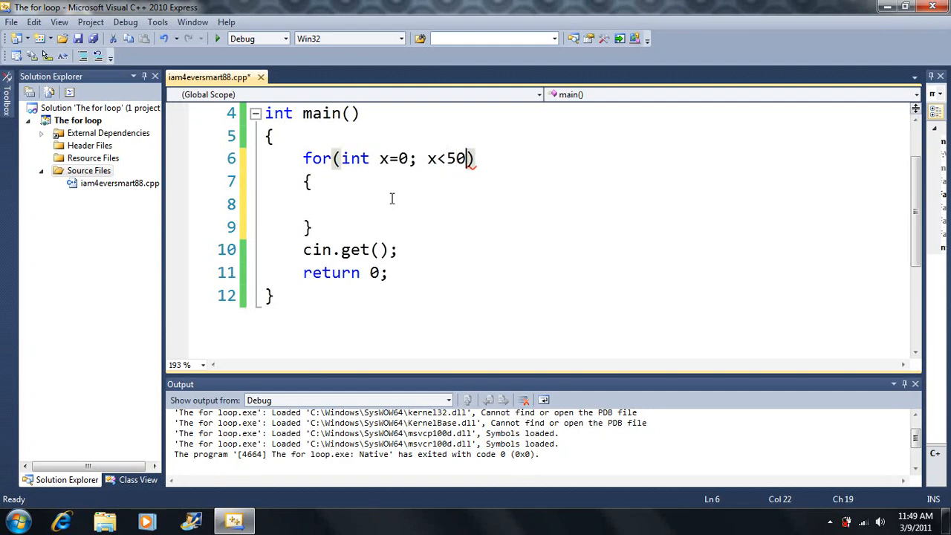
pyautogui.write(';')
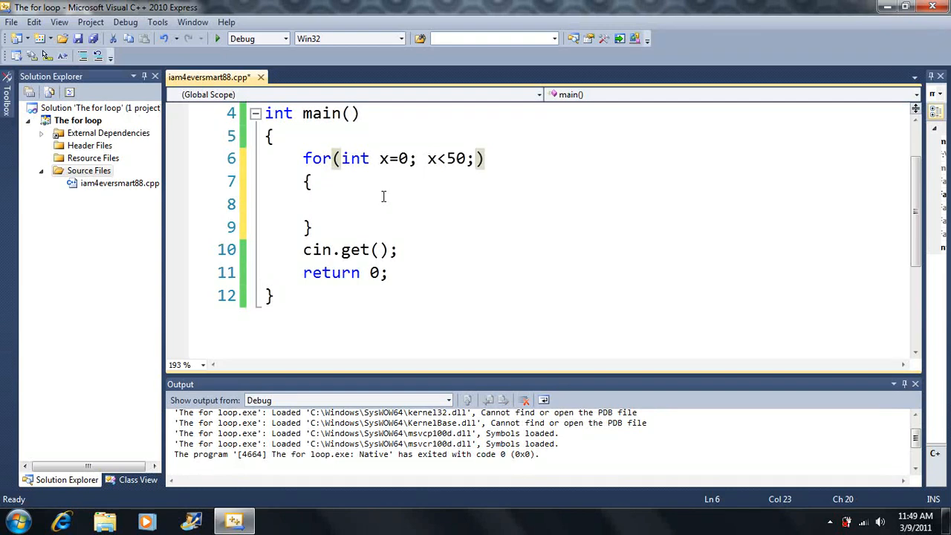
pyautogui.write('x')
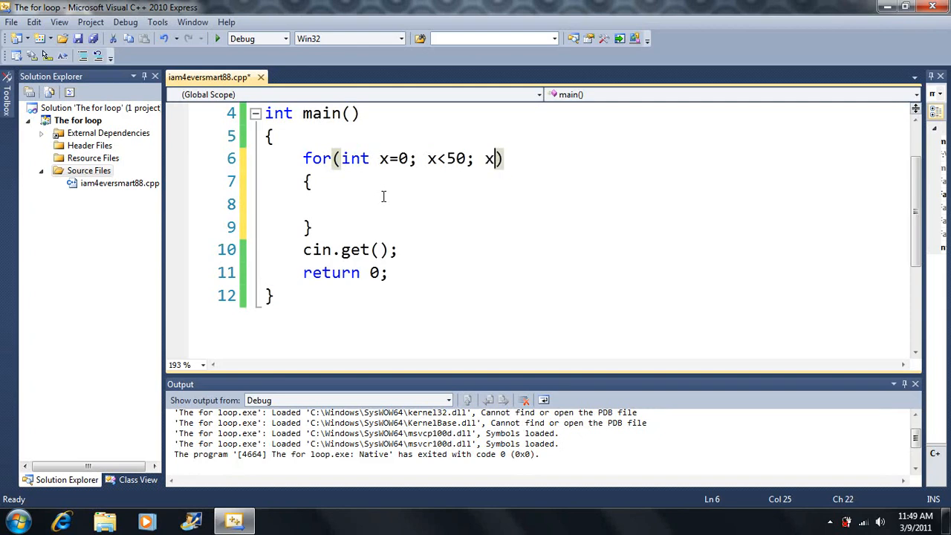
pyautogui.write('+')
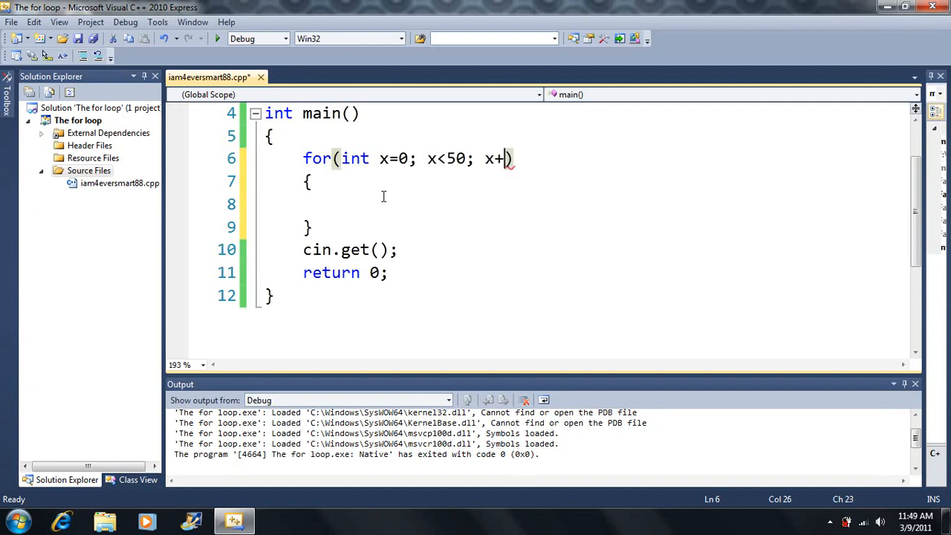
pyautogui.write('=2')
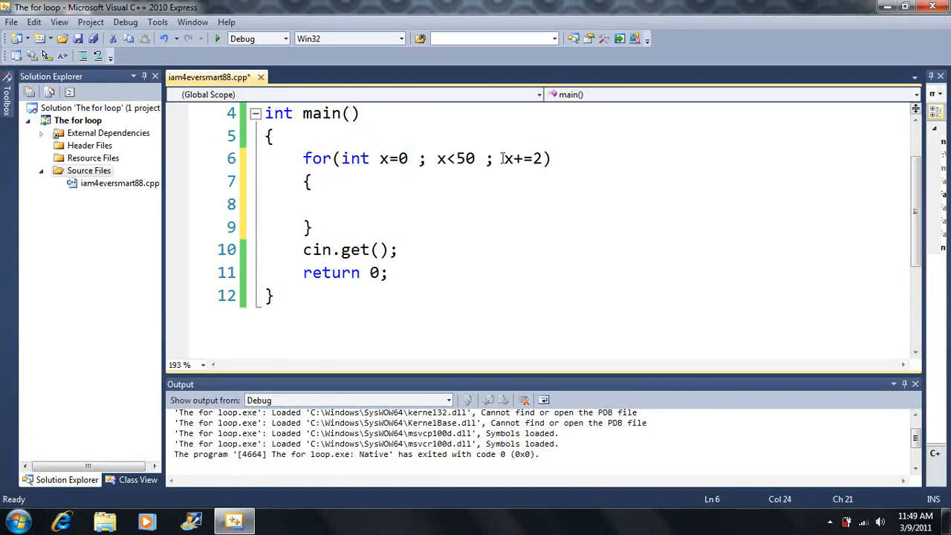
pyautogui.moveTo(382, 152)
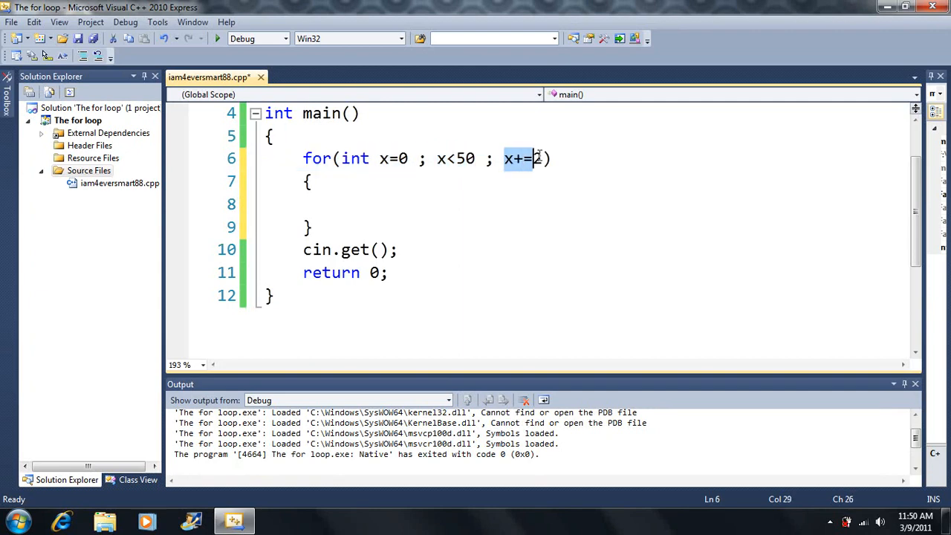
pyautogui.click(341, 205)
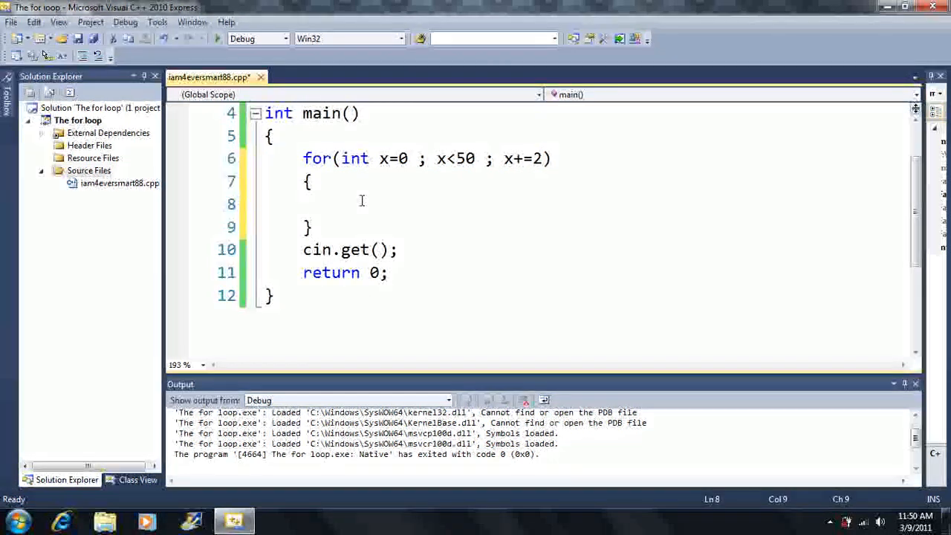
# Write cout << x << "\t"; as the for loop body
pyautogui.write('cout << "')
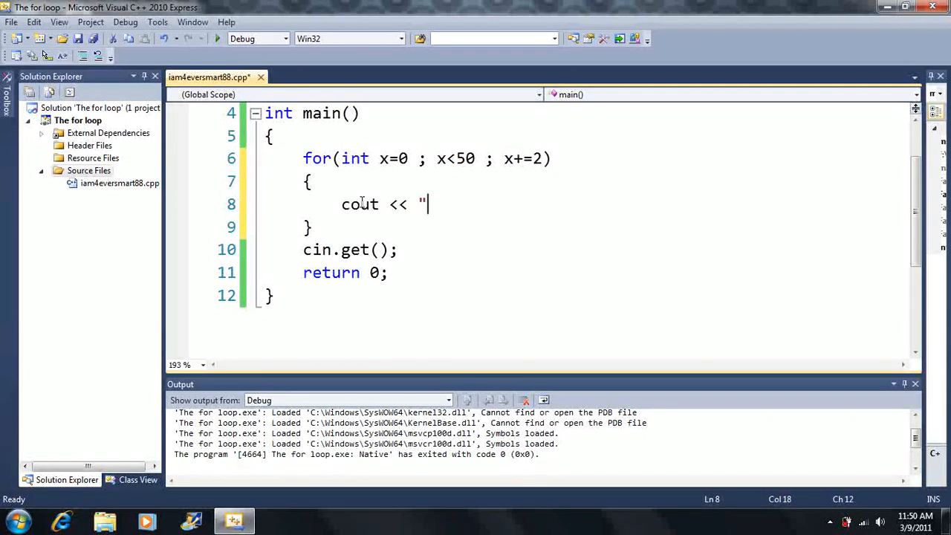
pyautogui.write('x <<')
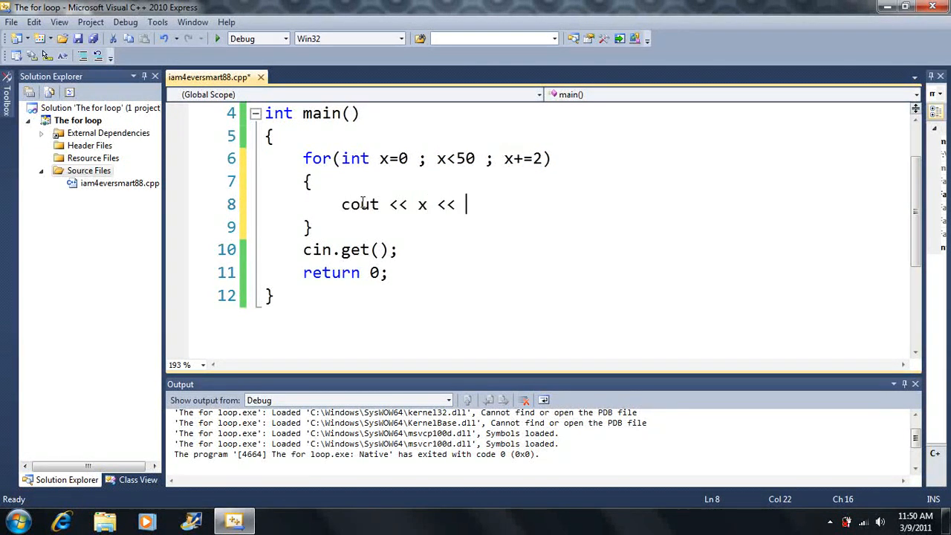
pyautogui.write('"')
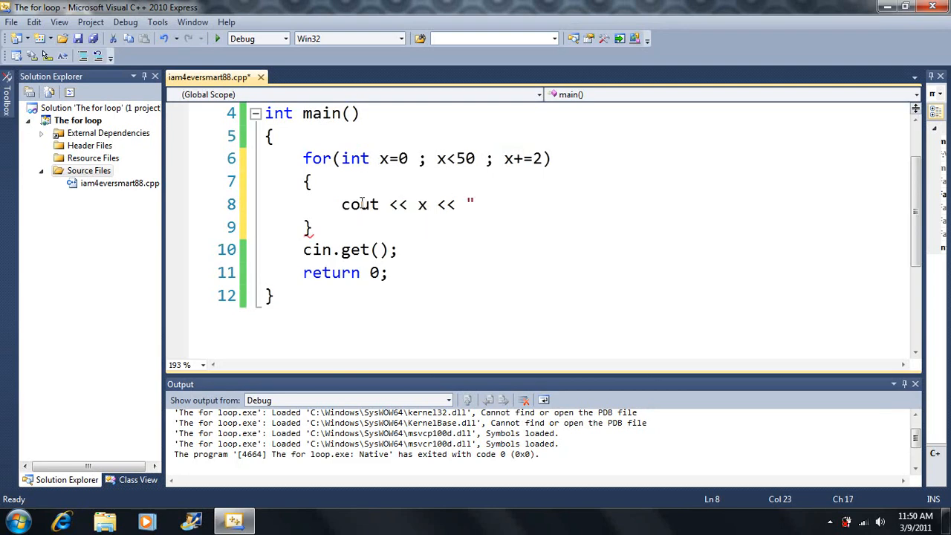
pyautogui.write('\\t')
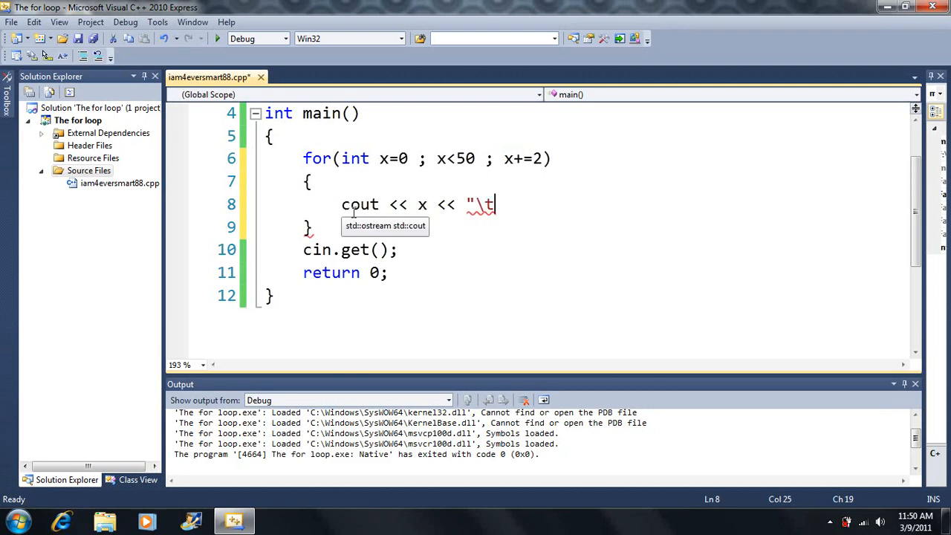
pyautogui.write('";')
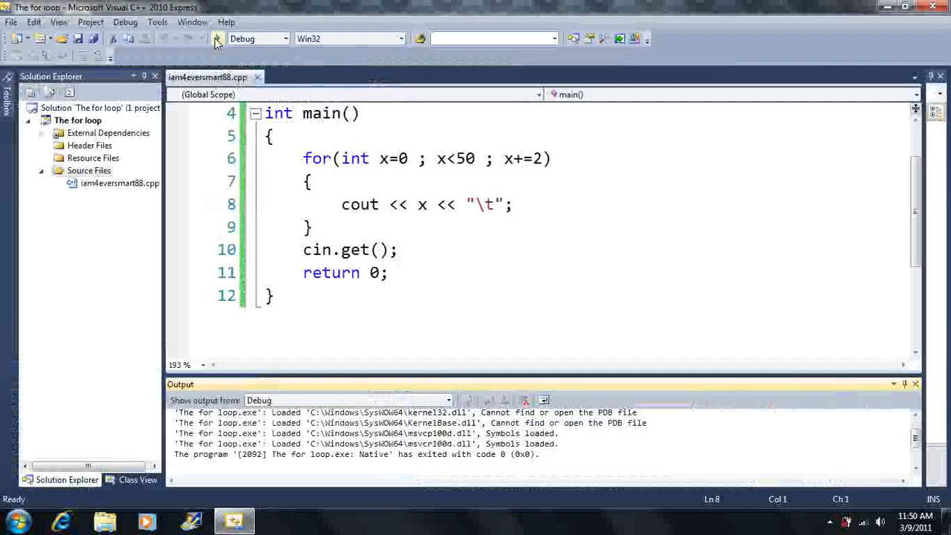
pyautogui.doubleClick(355, 158)
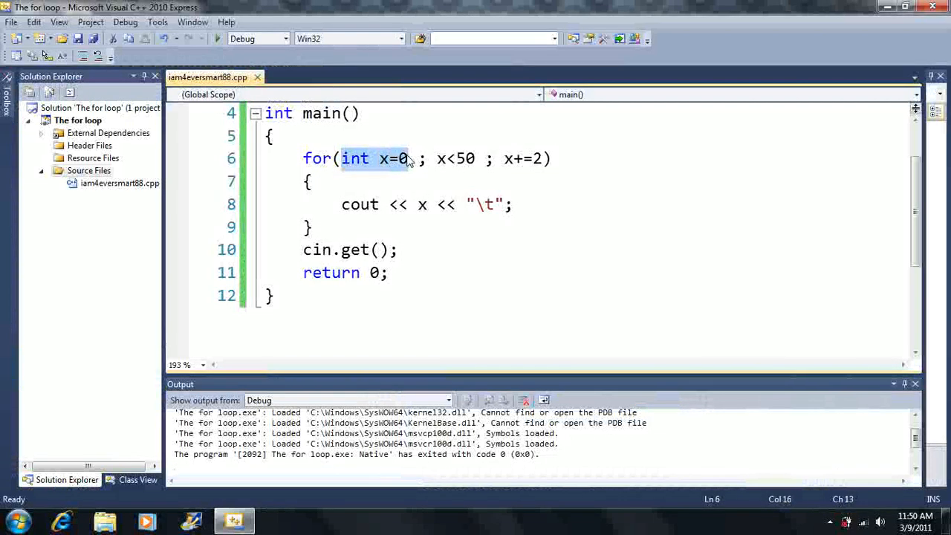
pyautogui.click(417, 146)
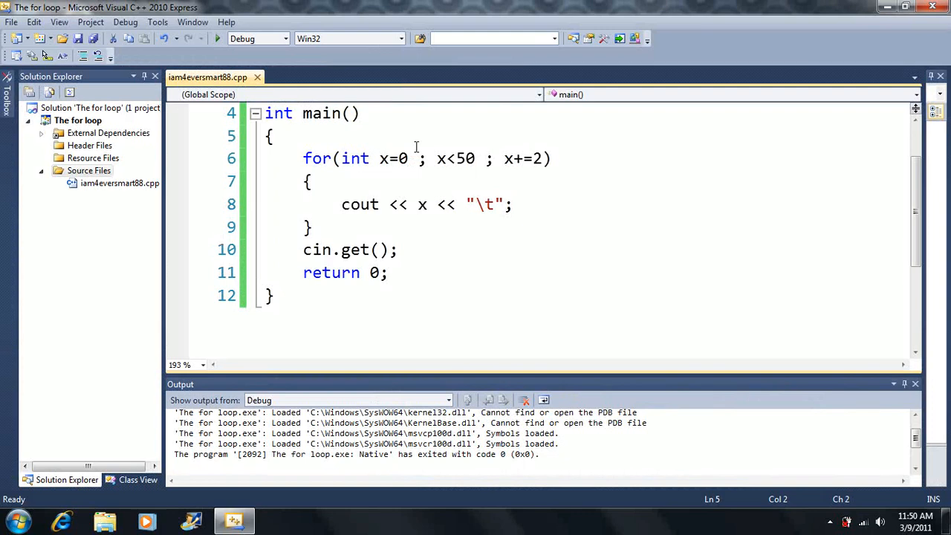
pyautogui.click(275, 135)
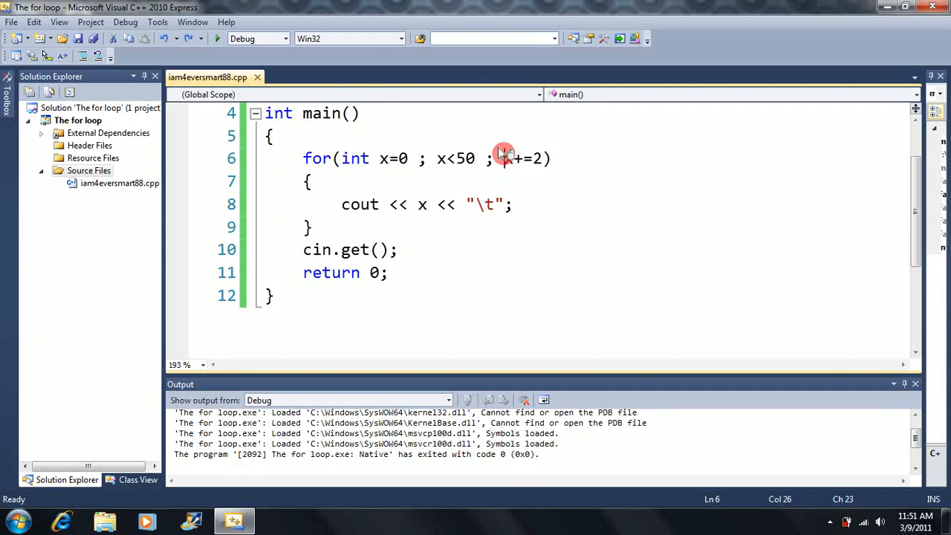
# Edit the for-loop increment from x+=2 to x+=3
pyautogui.doubleClick(524, 159)
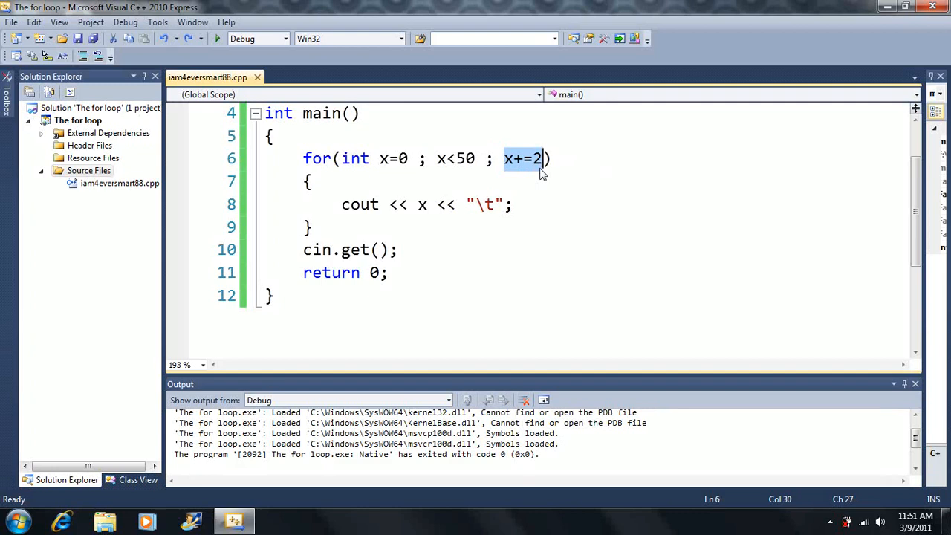
pyautogui.press('Delete')
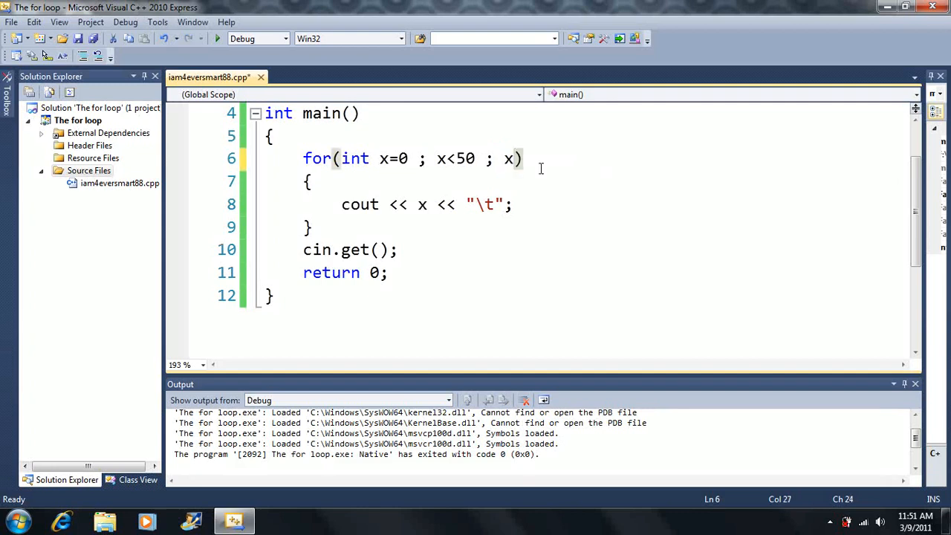
pyautogui.write('=3')
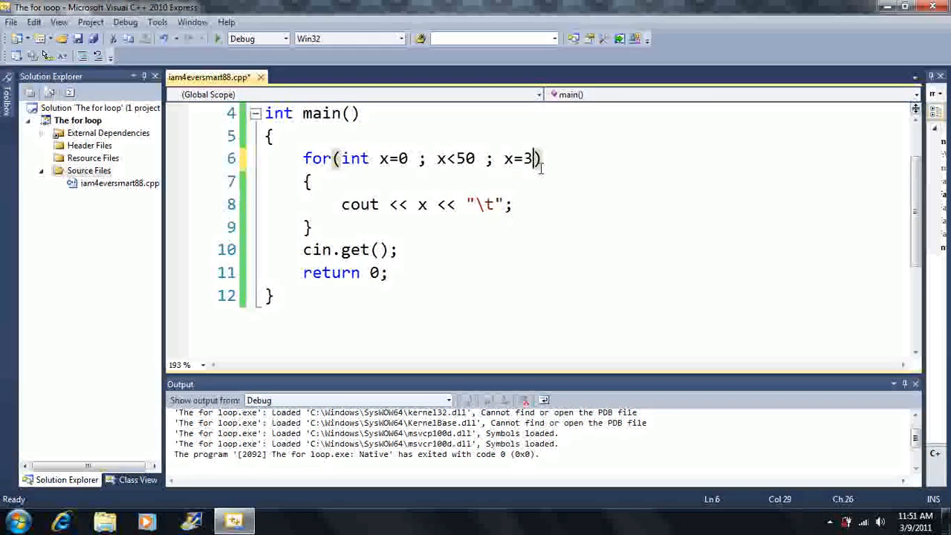
pyautogui.doubleClick(528, 158)
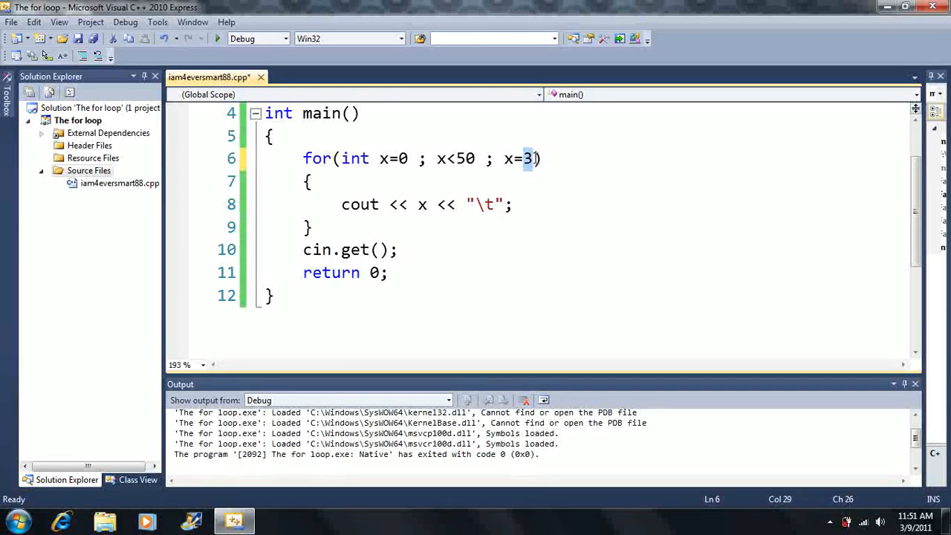
pyautogui.write('y')
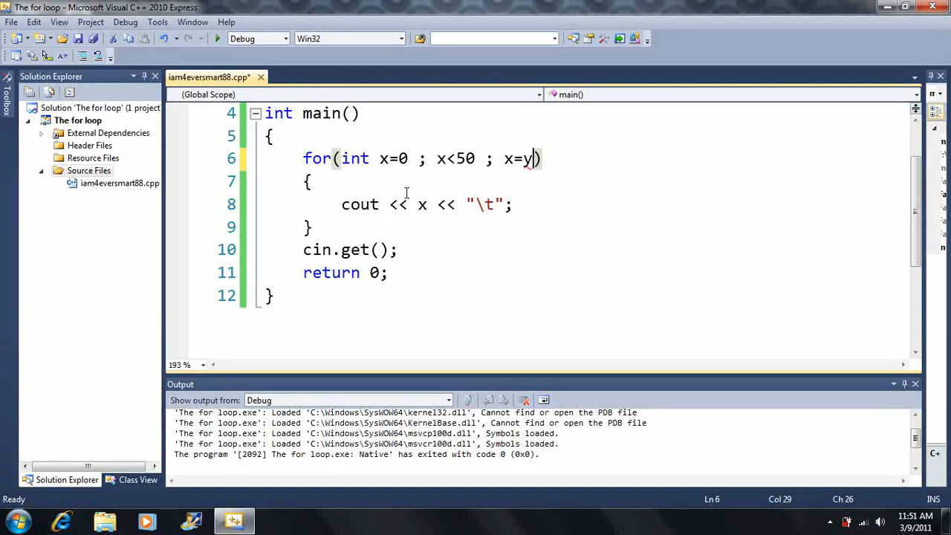
pyautogui.press('Backspace')
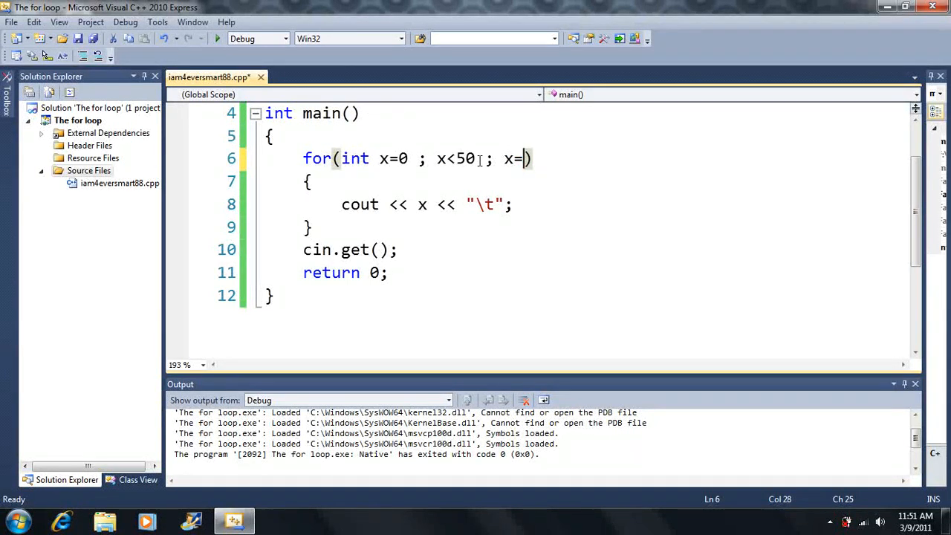
pyautogui.press('Backspace')
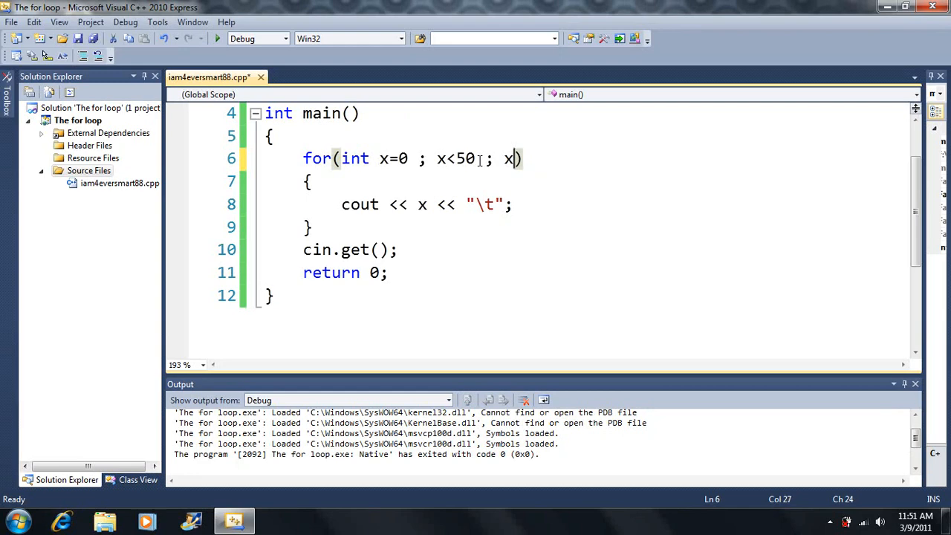
pyautogui.write('+=')
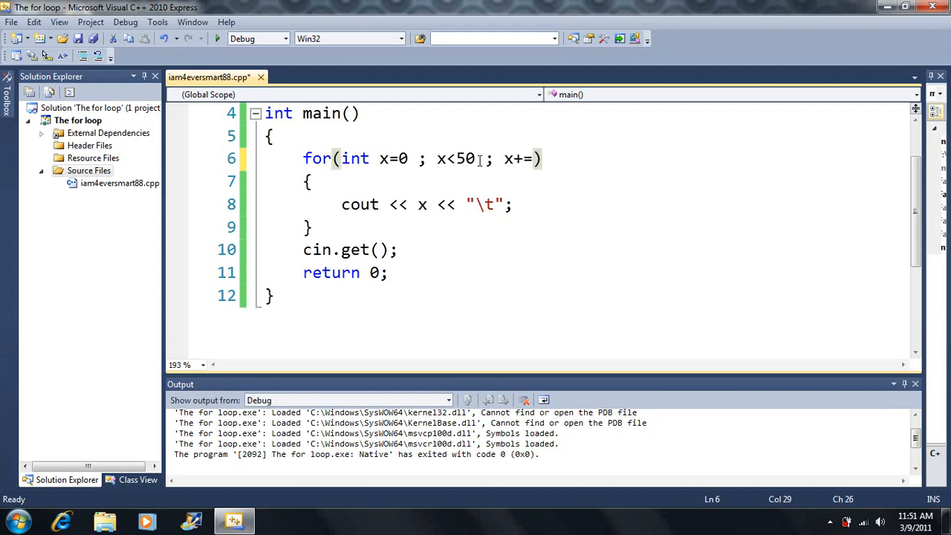
pyautogui.write('2')
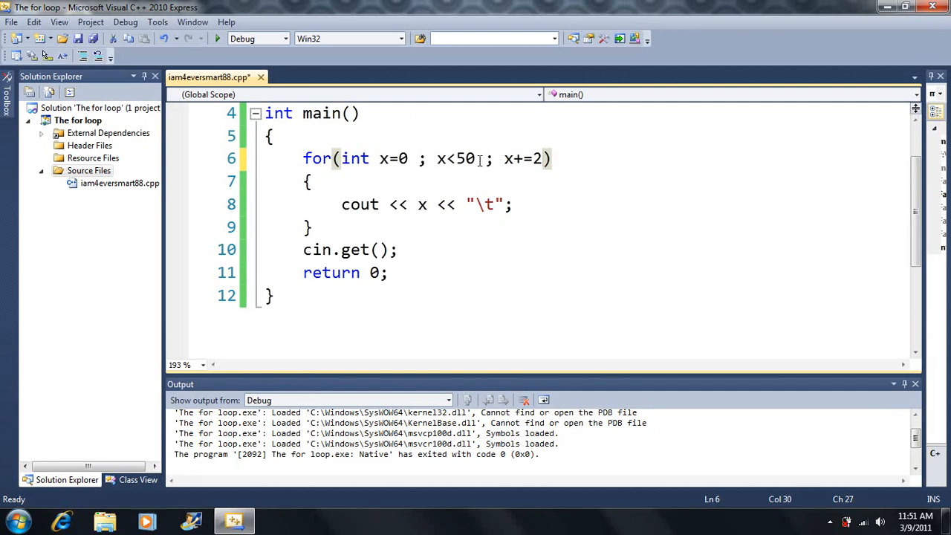
pyautogui.write('3')
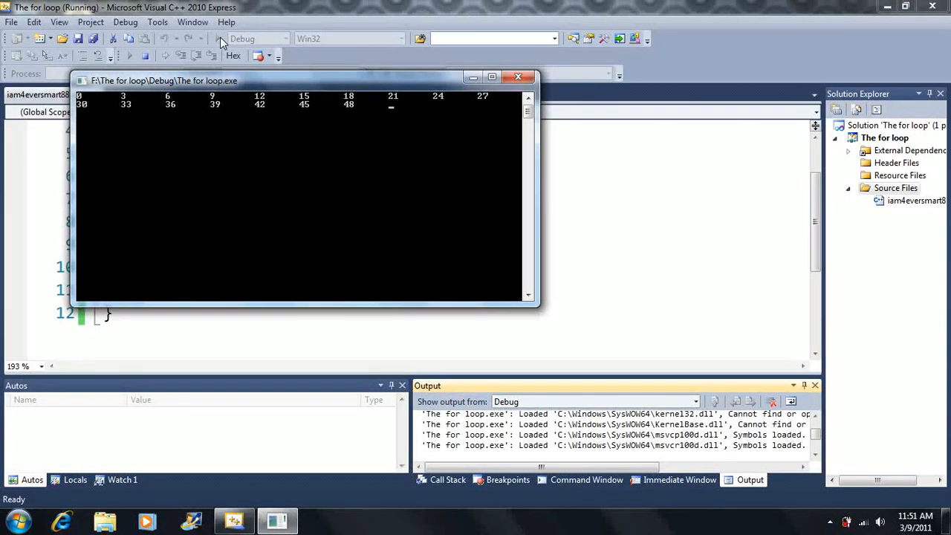
# Run the program showing 0, 3, 6 up to 48, then close the console
pyautogui.click(518, 76)
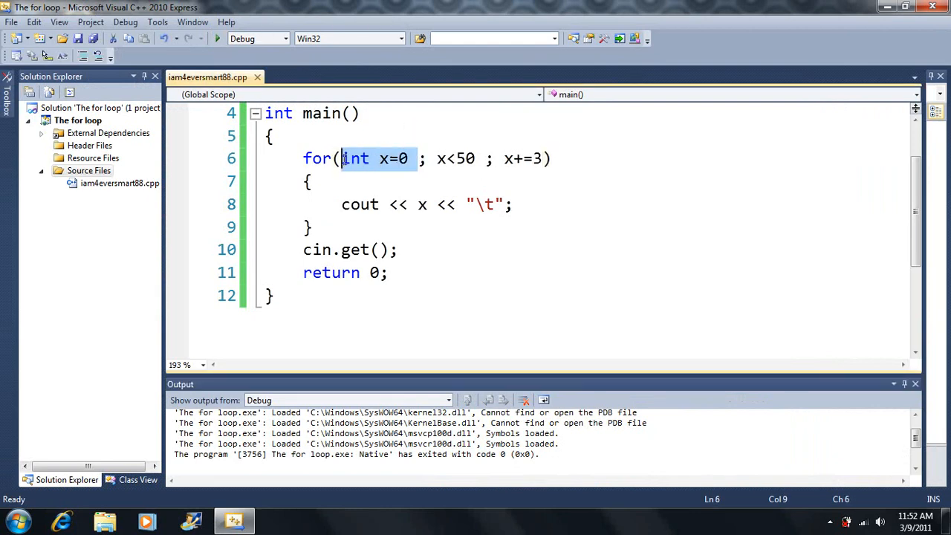
pyautogui.moveTo(344, 165)
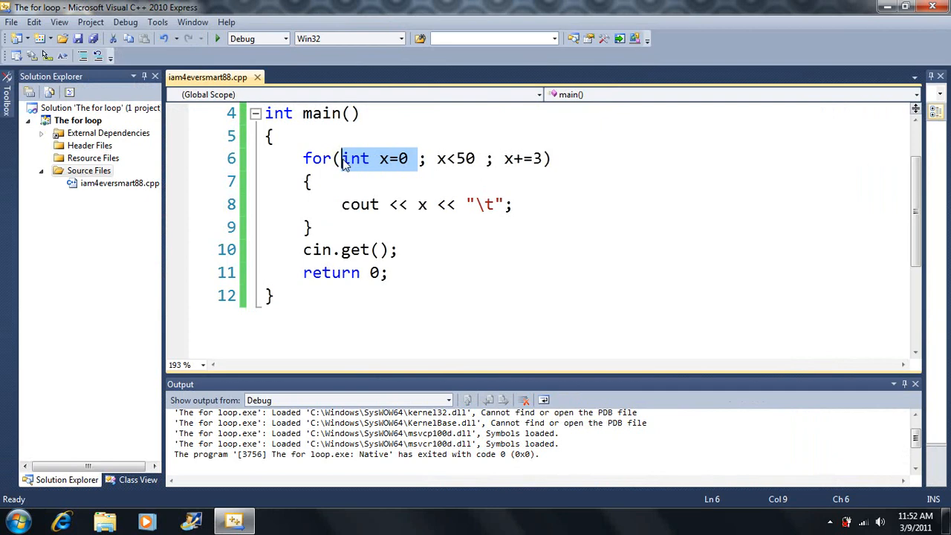
# Add int x=0; above the loop and remove it from the for header
pyautogui.press('Enter')
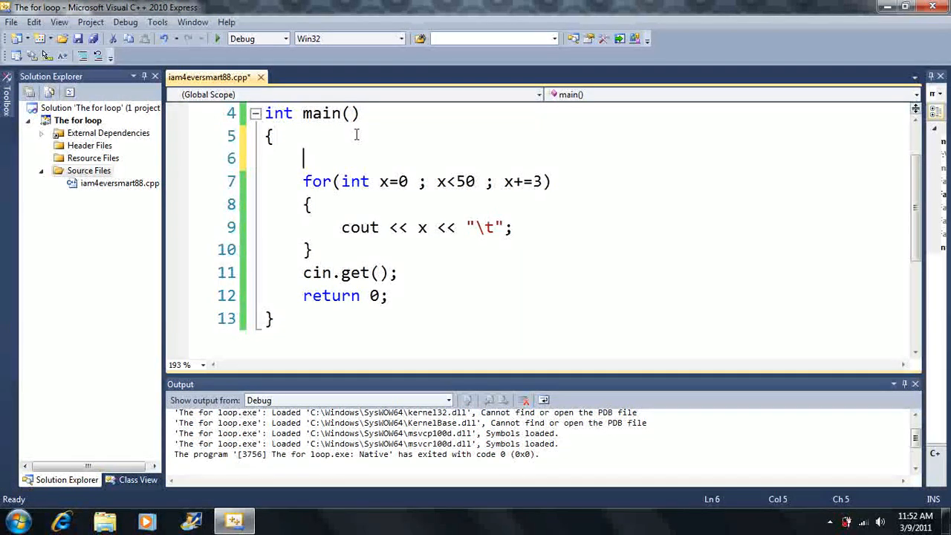
pyautogui.write('int')
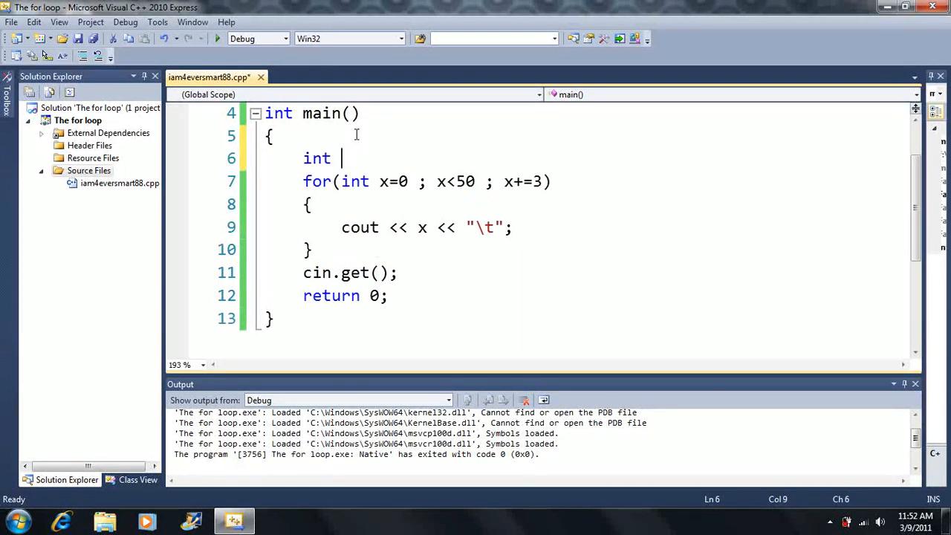
pyautogui.write('x=')
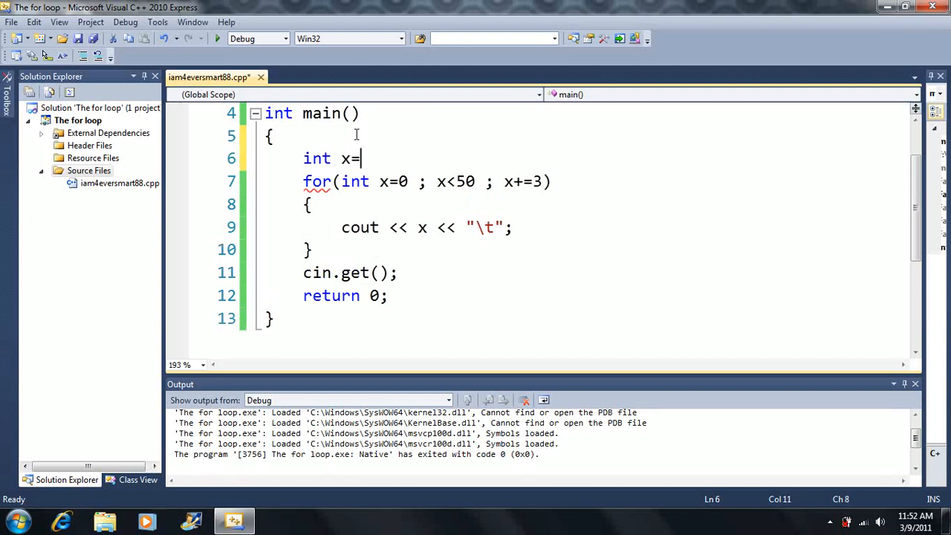
pyautogui.write('0')
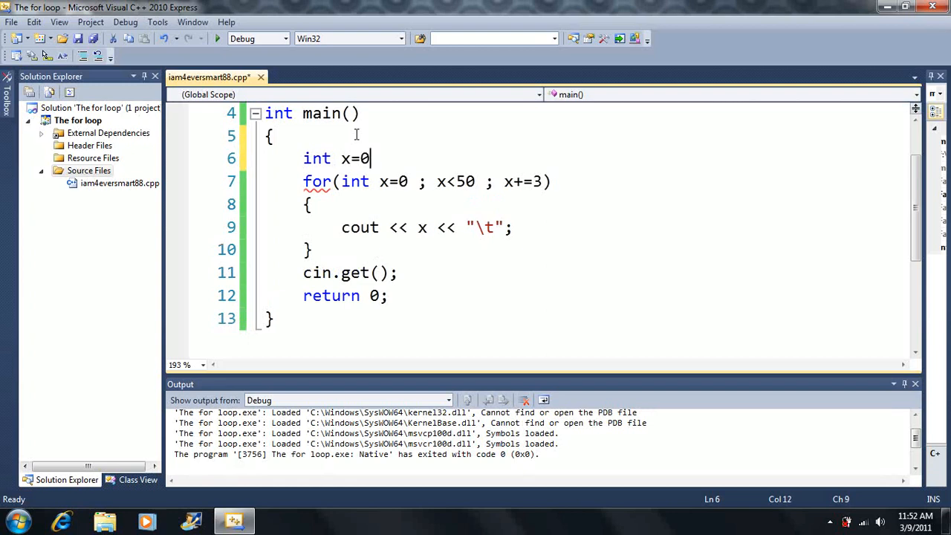
pyautogui.write(';')
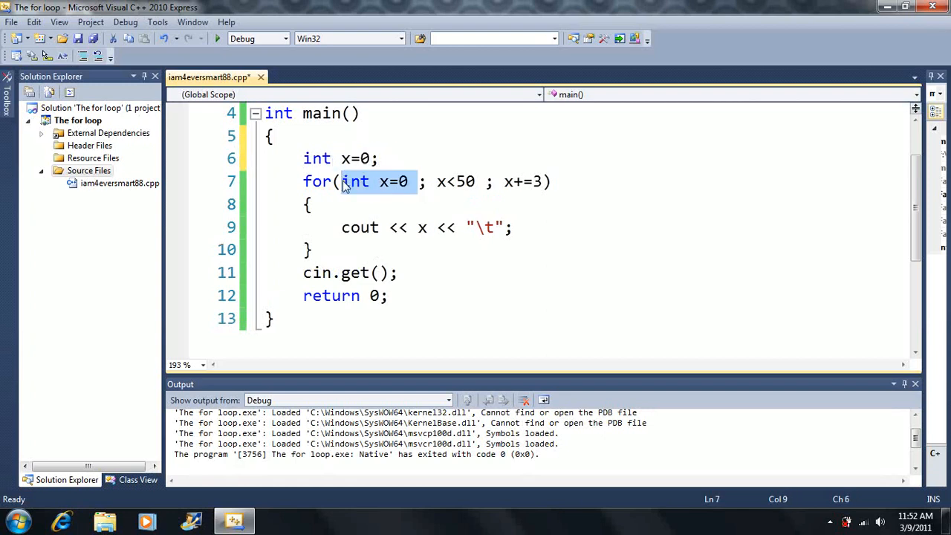
pyautogui.press('Delete')
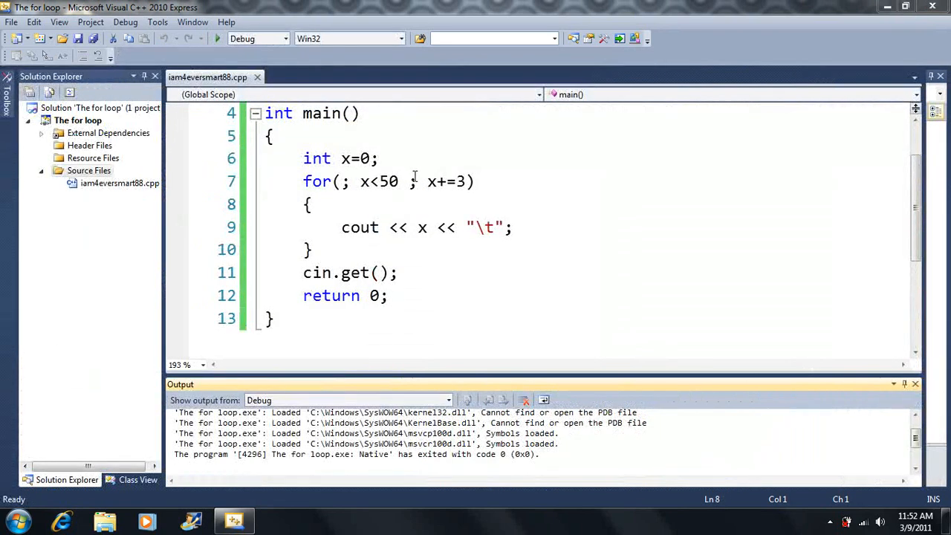
# Delete x+=3 from the for header, add x+=3; after the cout line, and run
pyautogui.moveTo(426, 181); pyautogui.dragTo(466, 181)
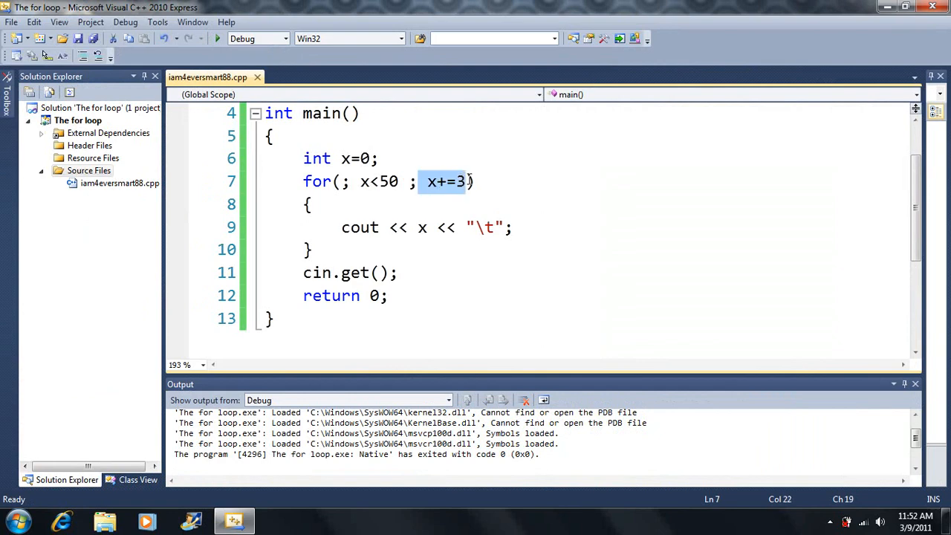
pyautogui.press('Delete')
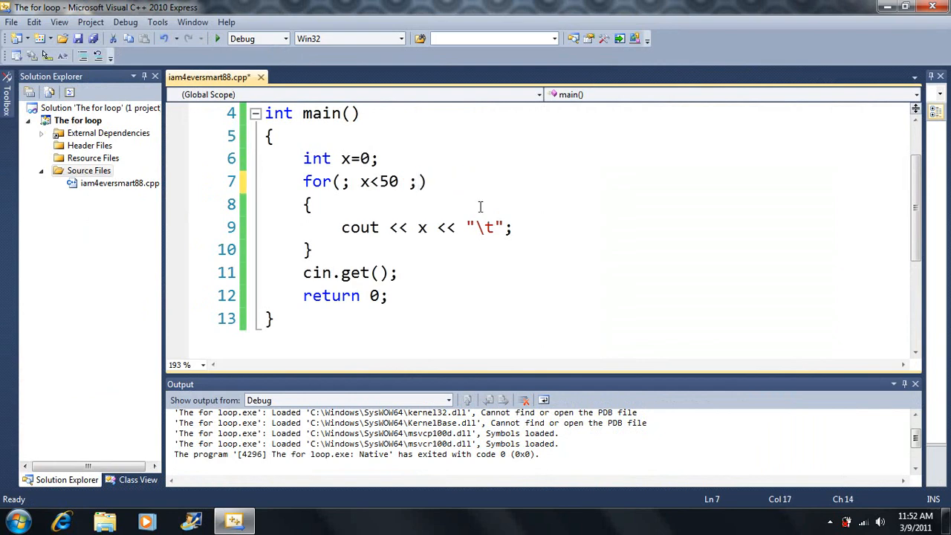
pyautogui.write('x')
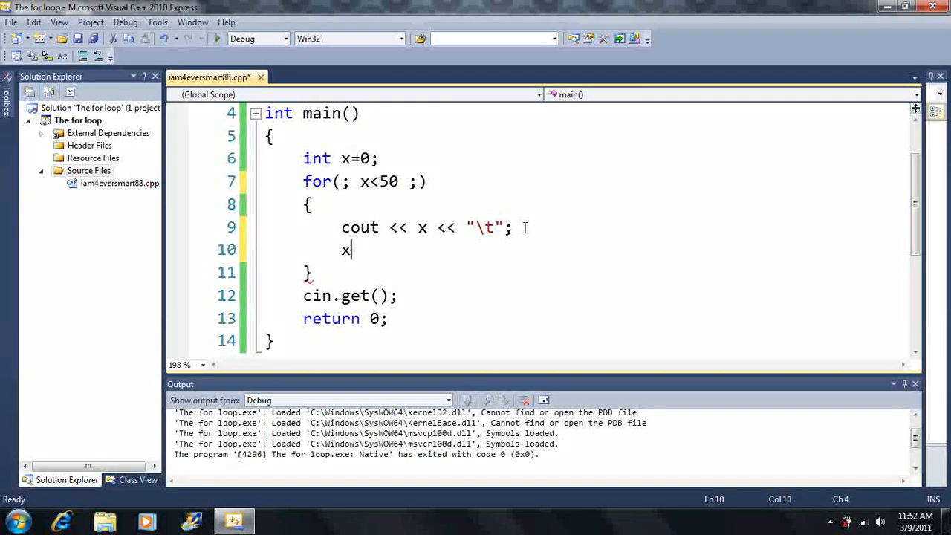
pyautogui.write('+=3;')
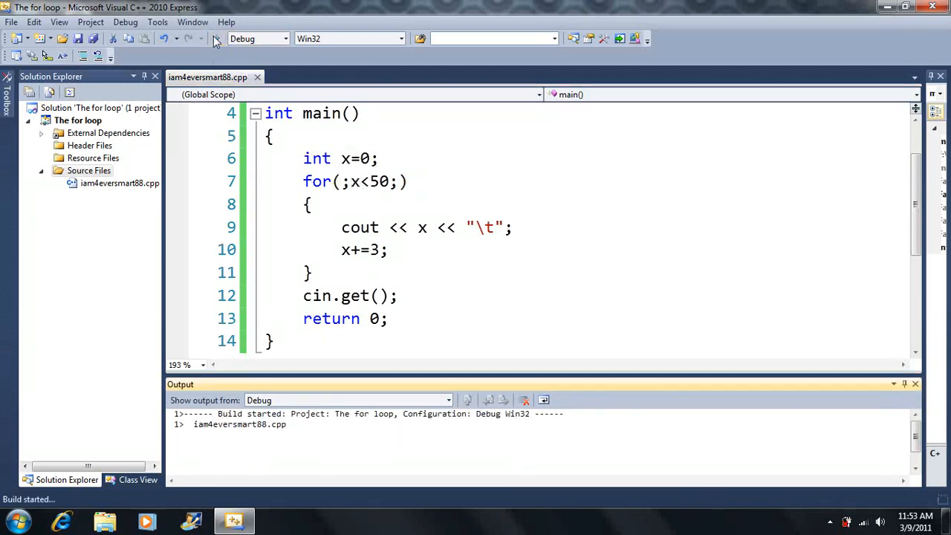
pyautogui.press('F5')
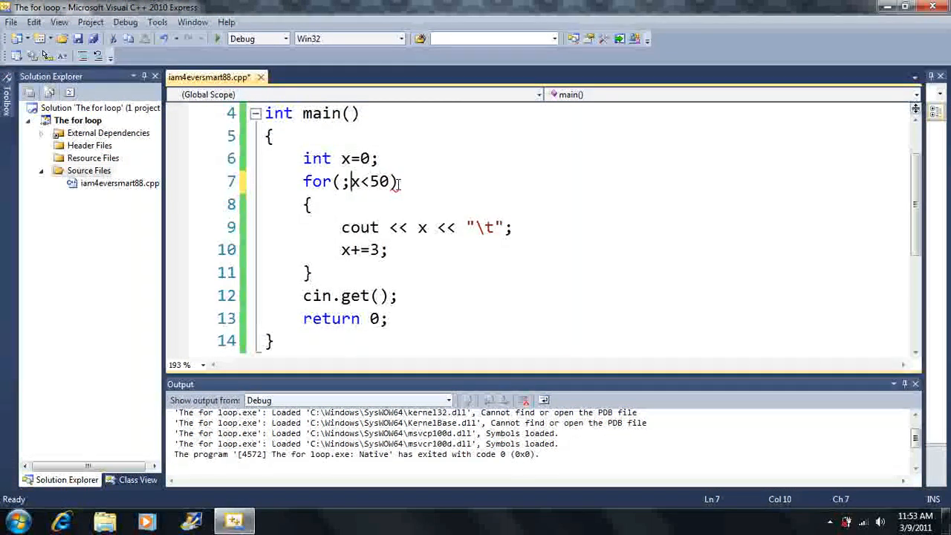
# Remove the semicolons from for(;x<50;) to break the build, then retype both semicolons
pyautogui.press('Backspace')
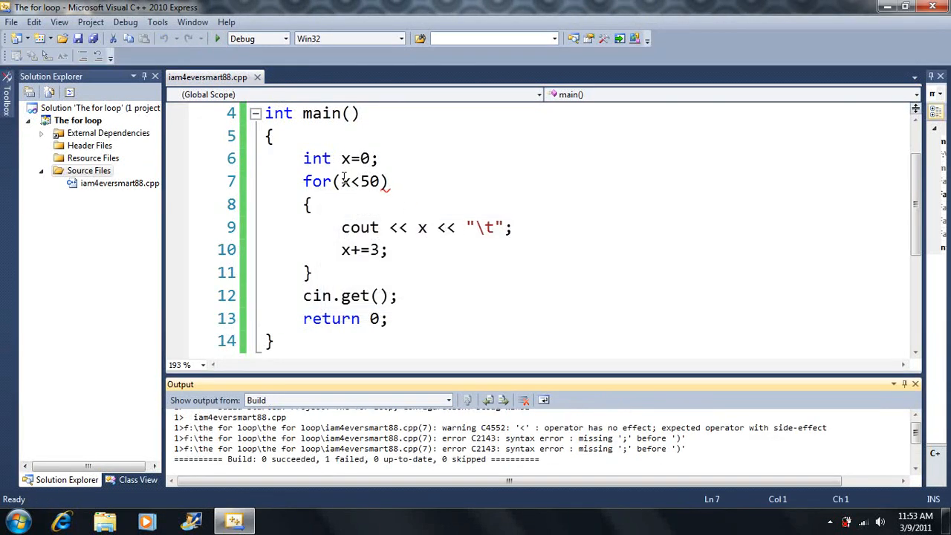
pyautogui.write(';')
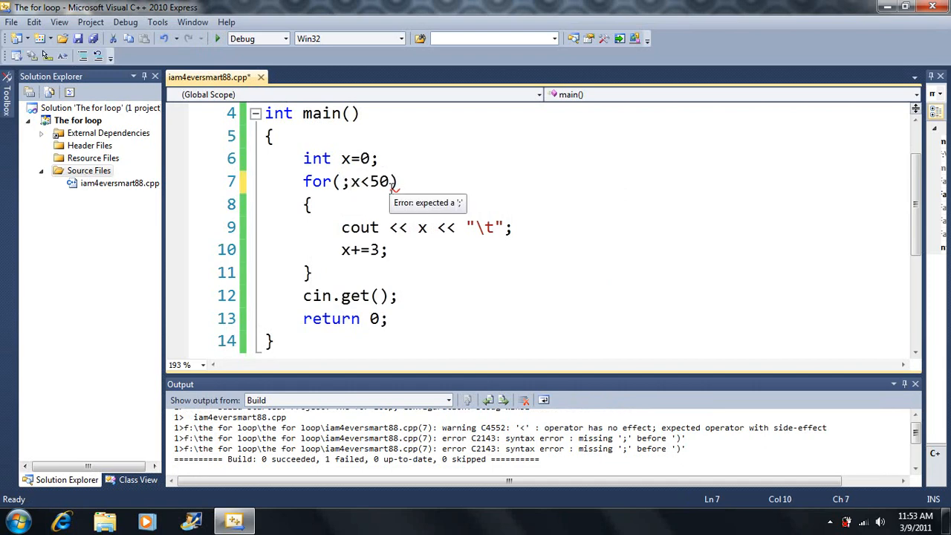
pyautogui.write(';')
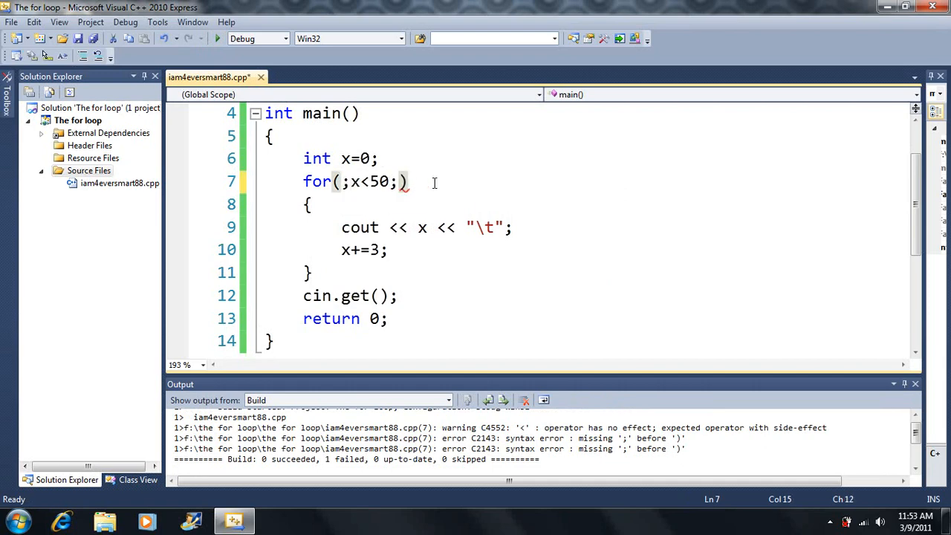
pyautogui.moveTo(468, 181)
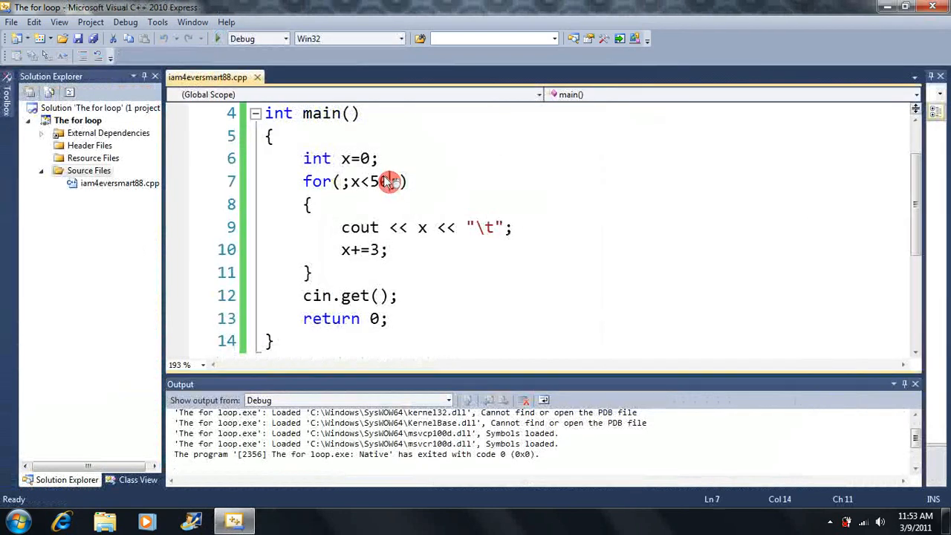
# Delete the x<50 condition so the loop becomes for(;;), and close the endless console output
pyautogui.moveTo(391, 181); pyautogui.dragTo(349, 181)
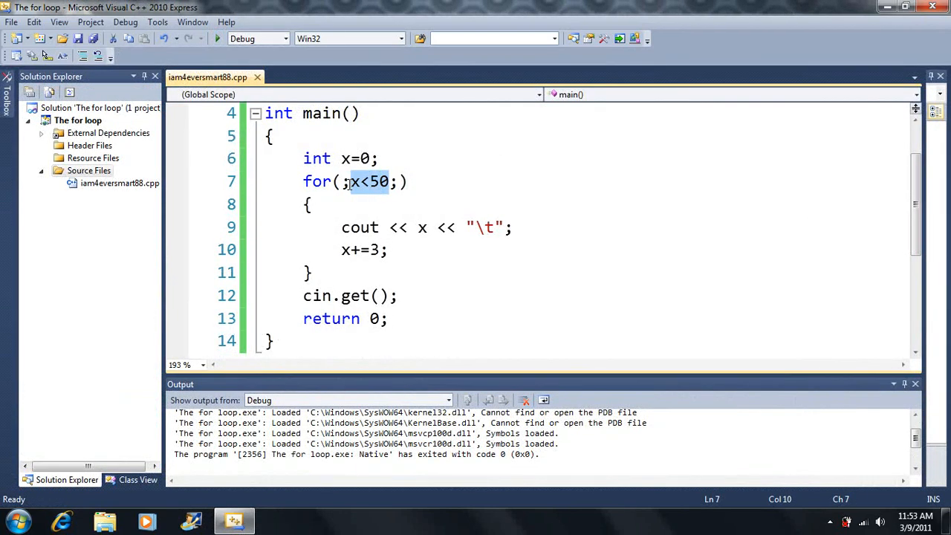
pyautogui.press('Delete')
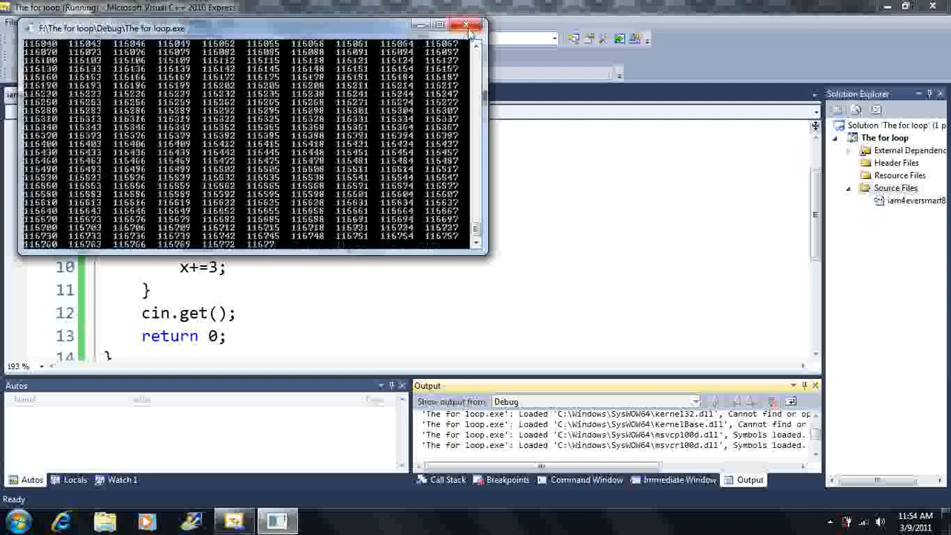
pyautogui.click(465, 25)
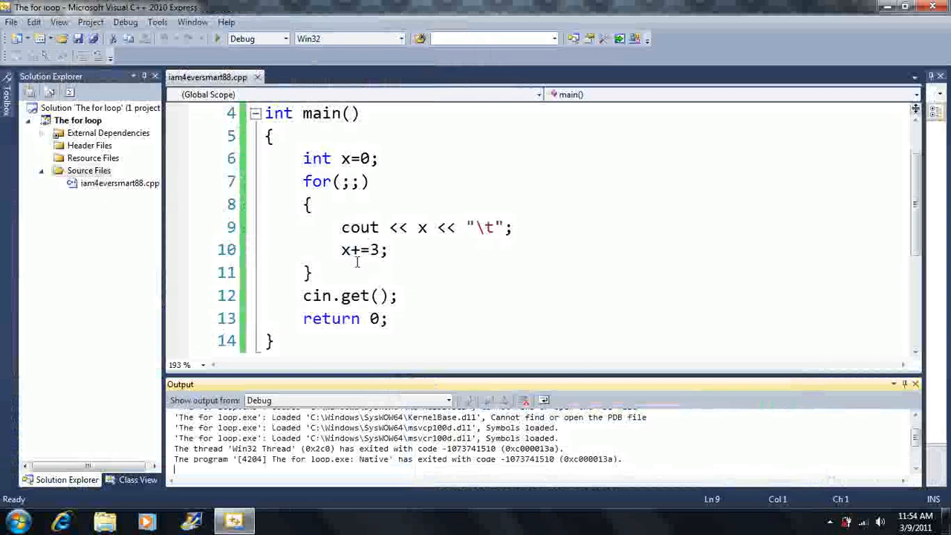
pyautogui.click(381, 159)
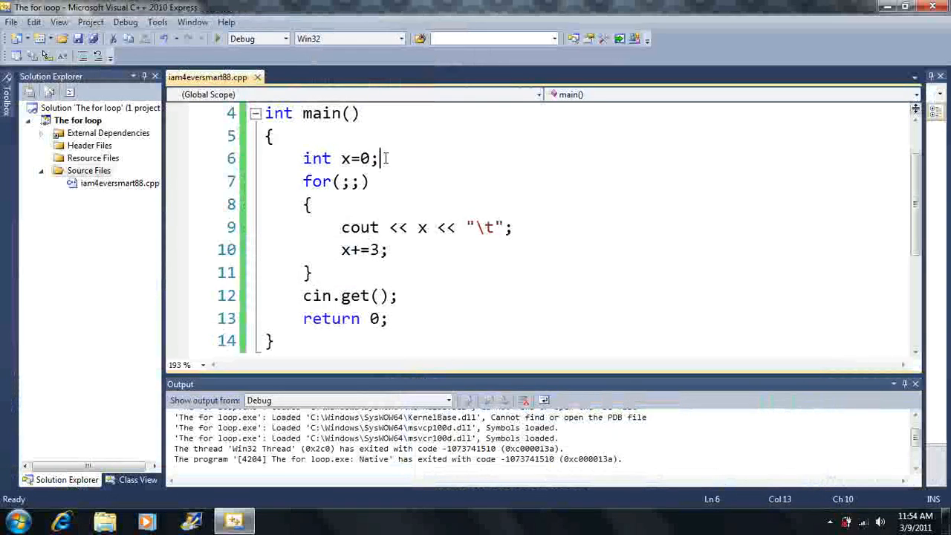
# Add while() { cout << "hello"; } above the loop and decline running after build errors
pyautogui.write('while')
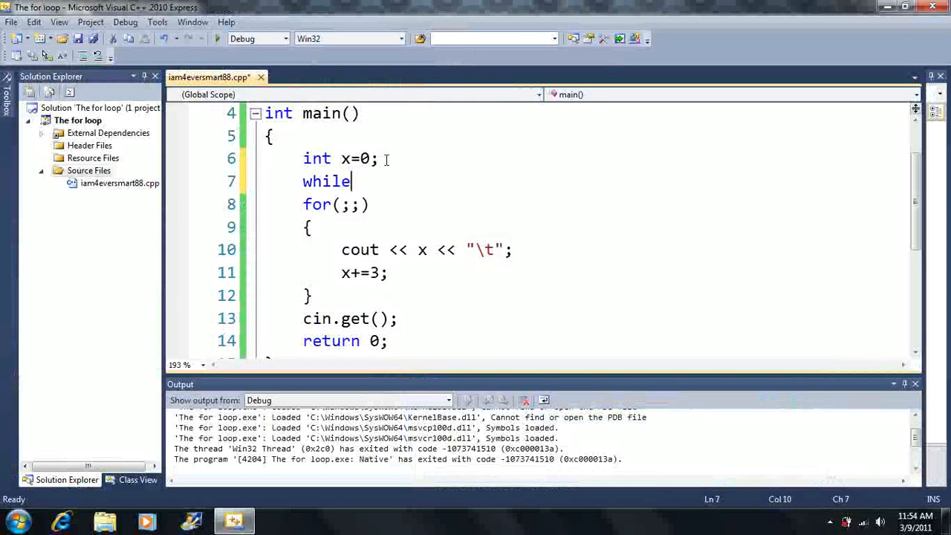
pyautogui.write('()')
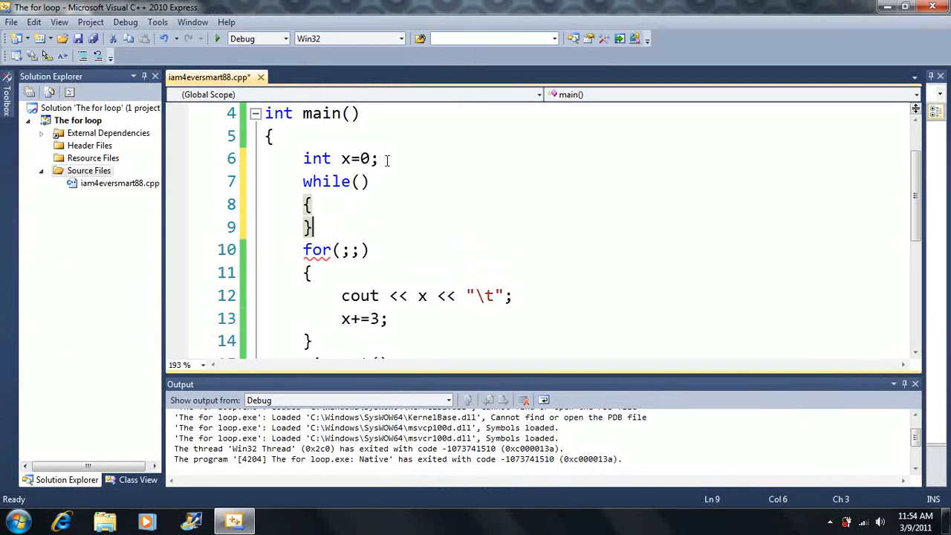
pyautogui.write('cout <,')
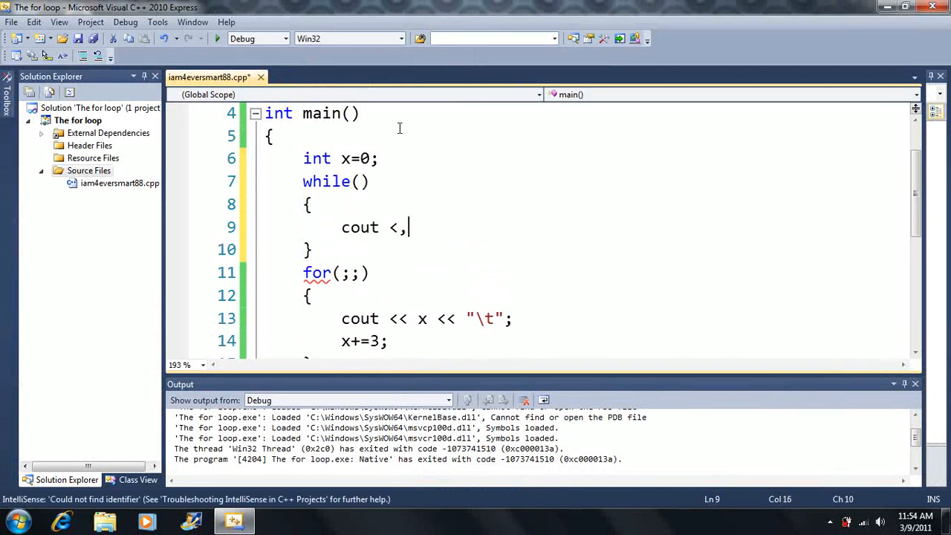
pyautogui.write('M')
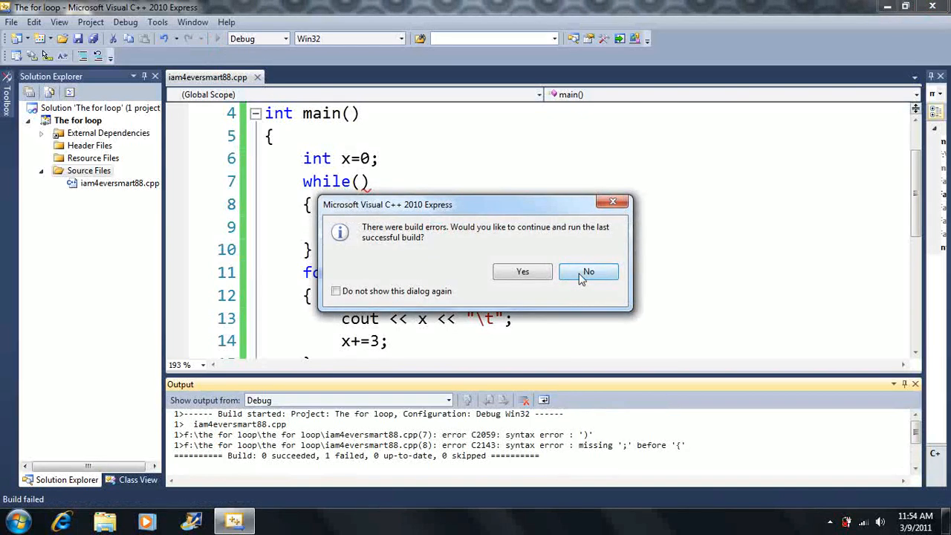
pyautogui.click(589, 271)
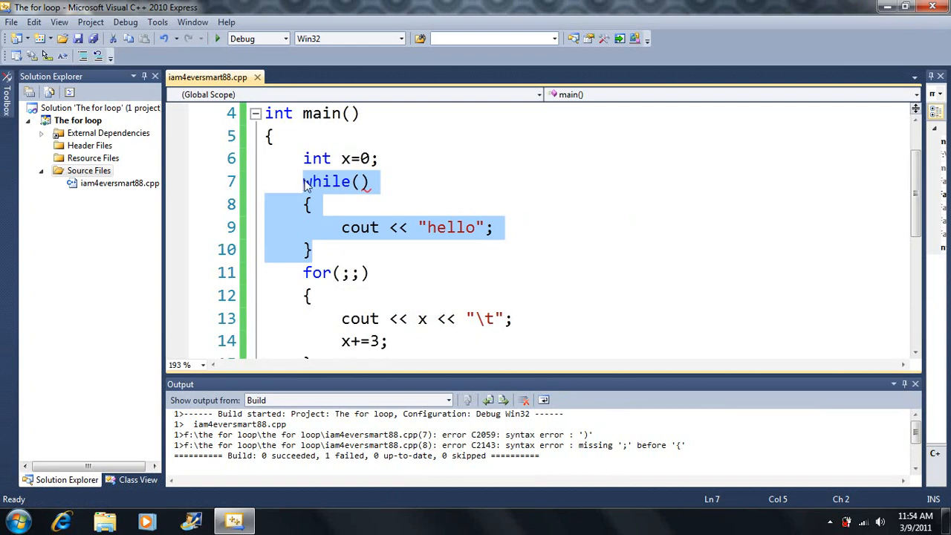
# Delete the while block, move x+=3 into the header as for(;;x+=3), and run it
pyautogui.press('Delete')
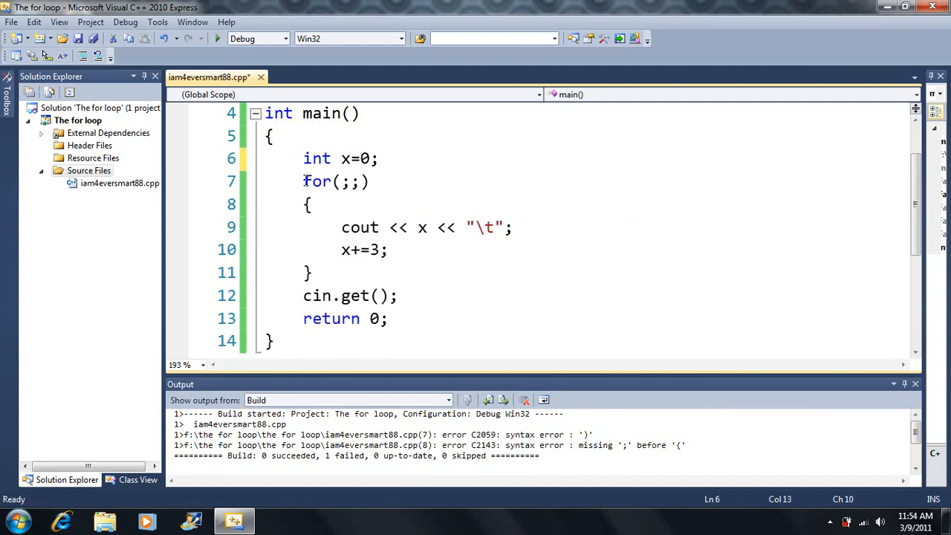
pyautogui.click(349, 181)
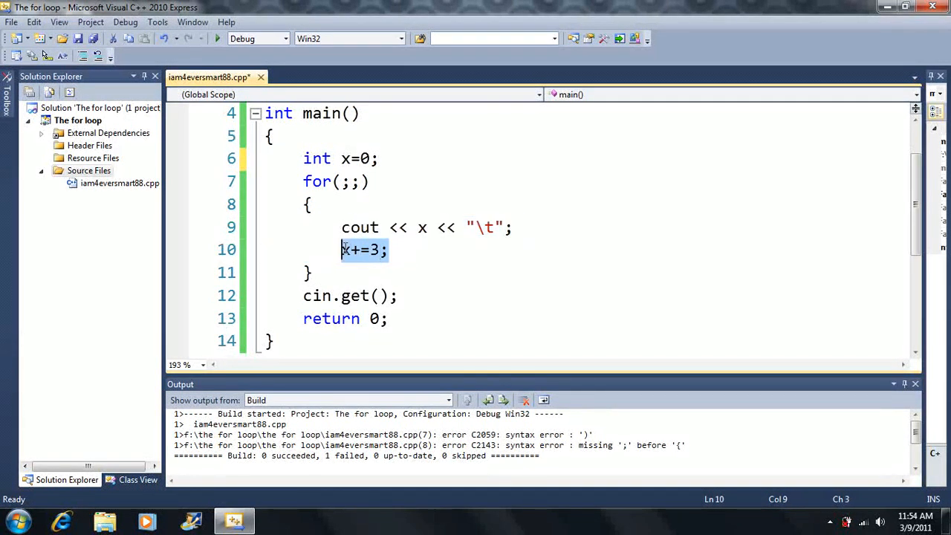
pyautogui.click(364, 249)
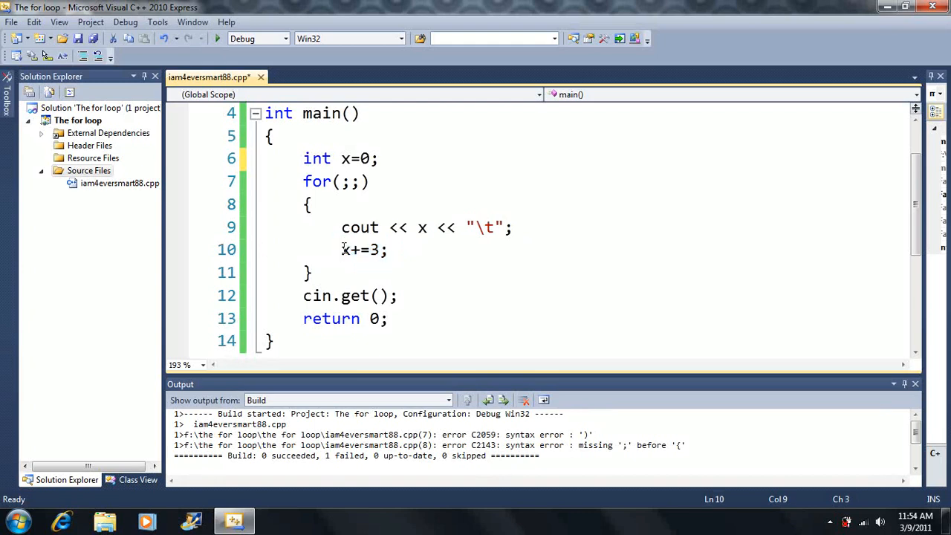
pyautogui.moveTo(341, 250); pyautogui.dragTo(386, 249)
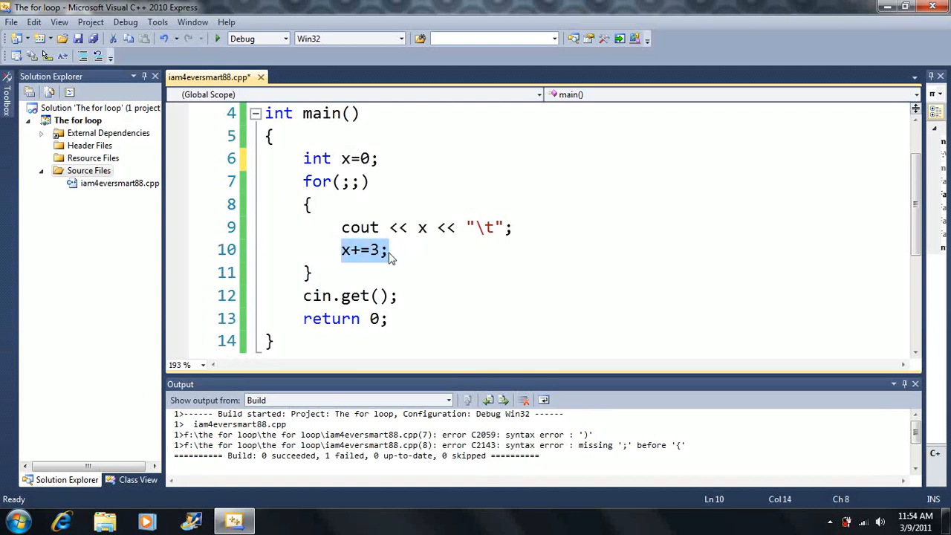
pyautogui.press('Delete')
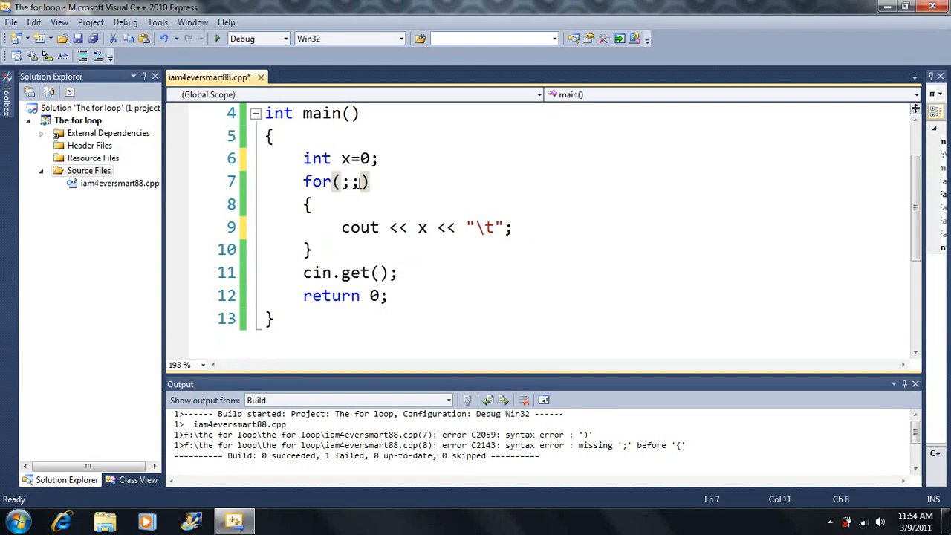
pyautogui.write('x+=3')
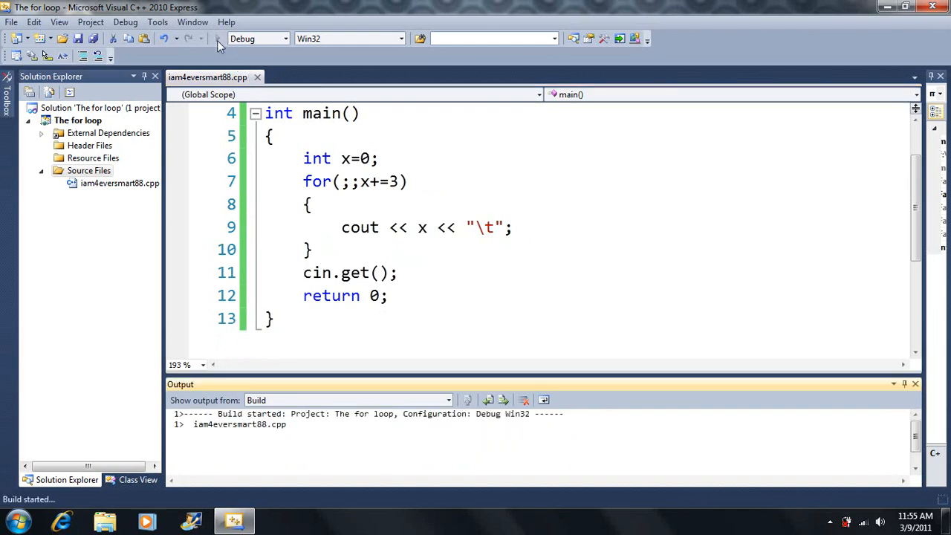
pyautogui.press('F5')
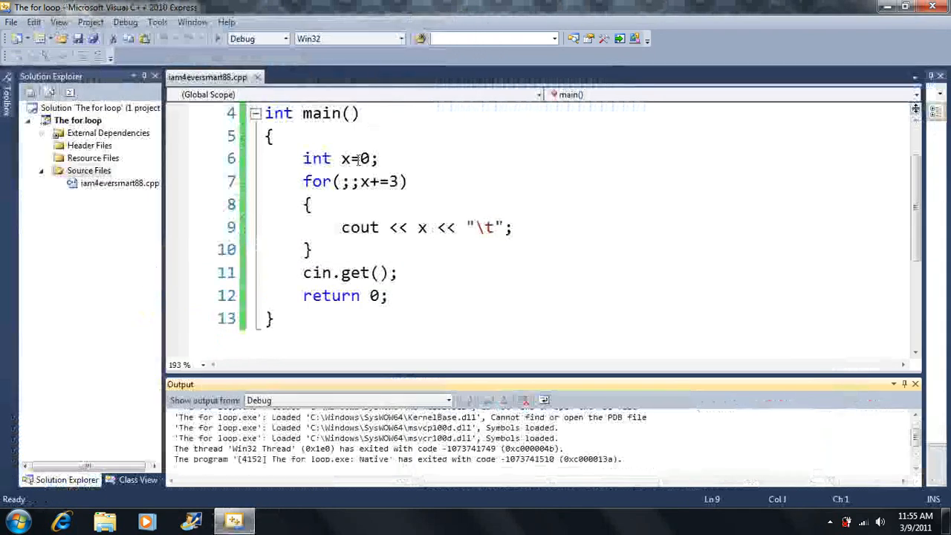
pyautogui.click(351, 182)
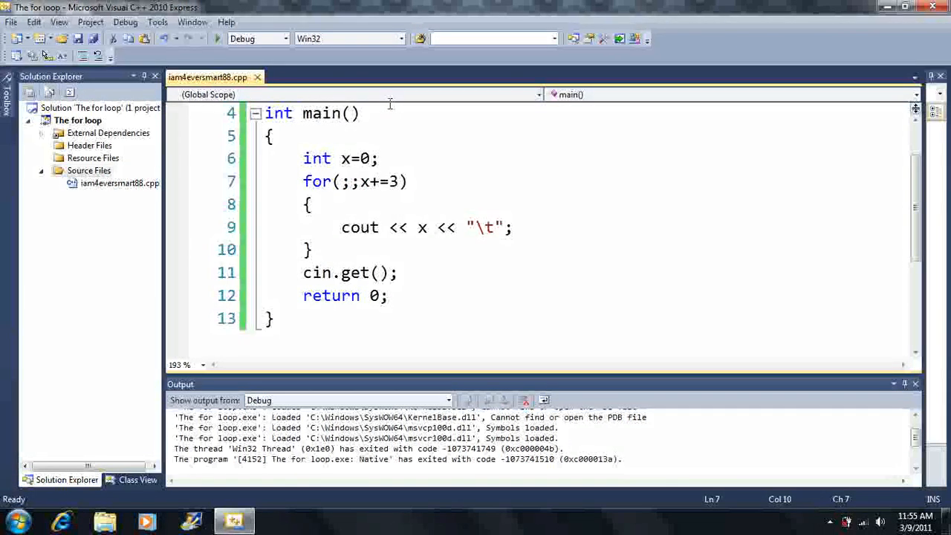
# Add if(x>50) break; to the loop body and run, printing multiples of 3 up to 51
pyautogui.press('enter')
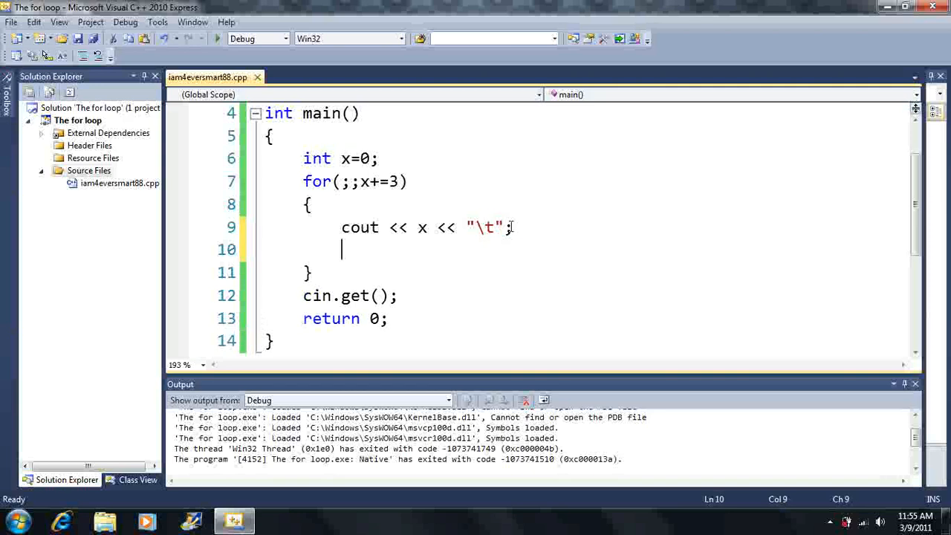
pyautogui.write('if(x>50')
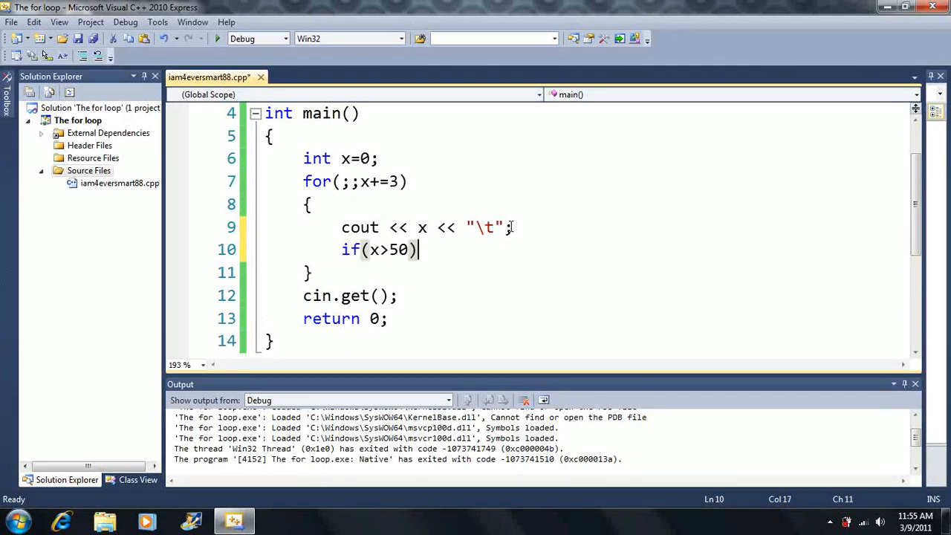
pyautogui.write('b')
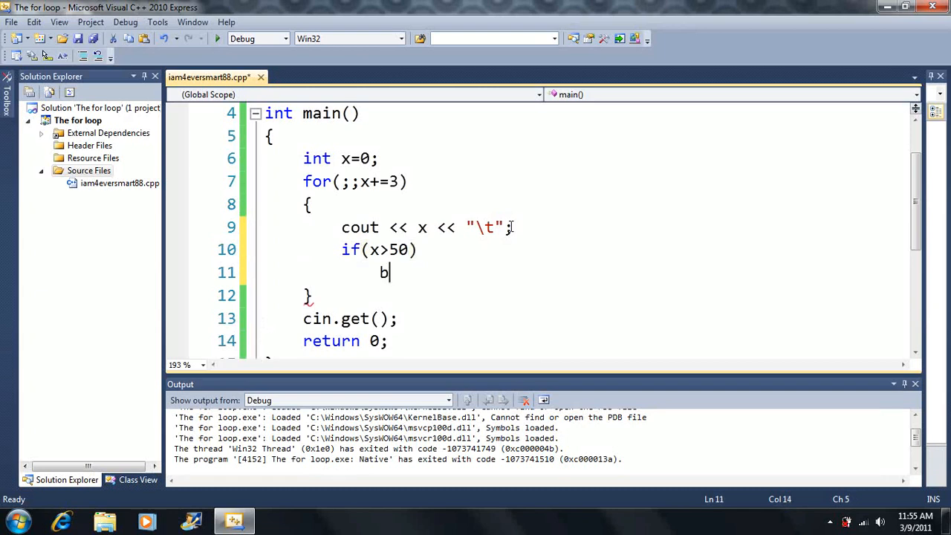
pyautogui.write('reak;')
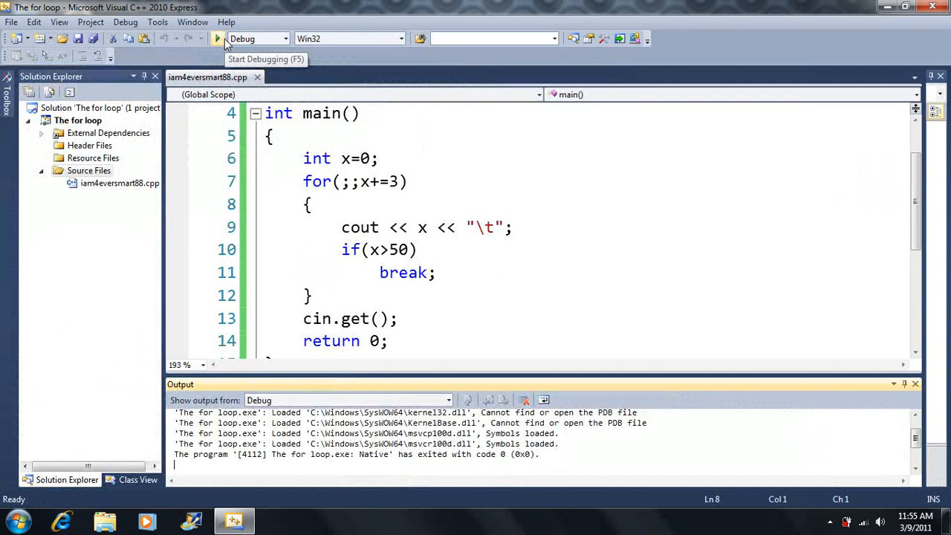
pyautogui.click(429, 272)
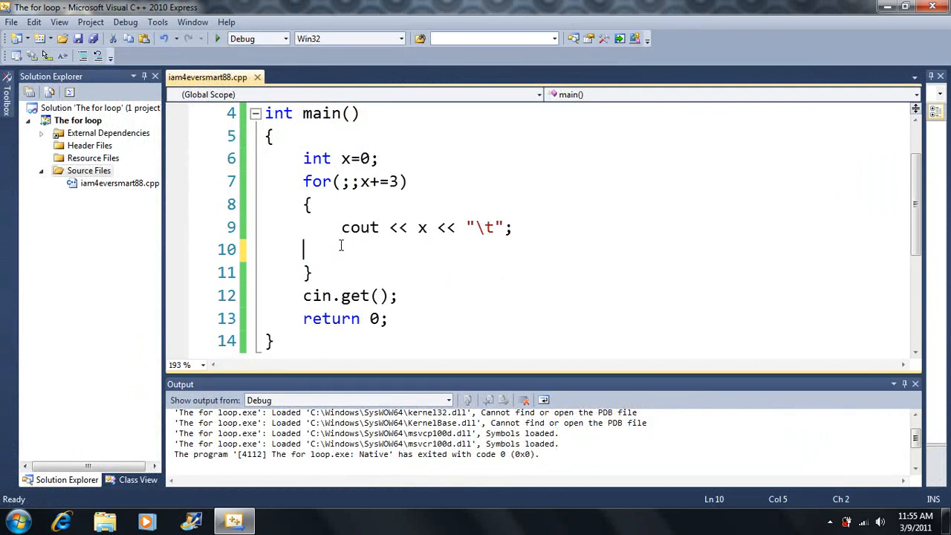
pyautogui.press('Backspace')
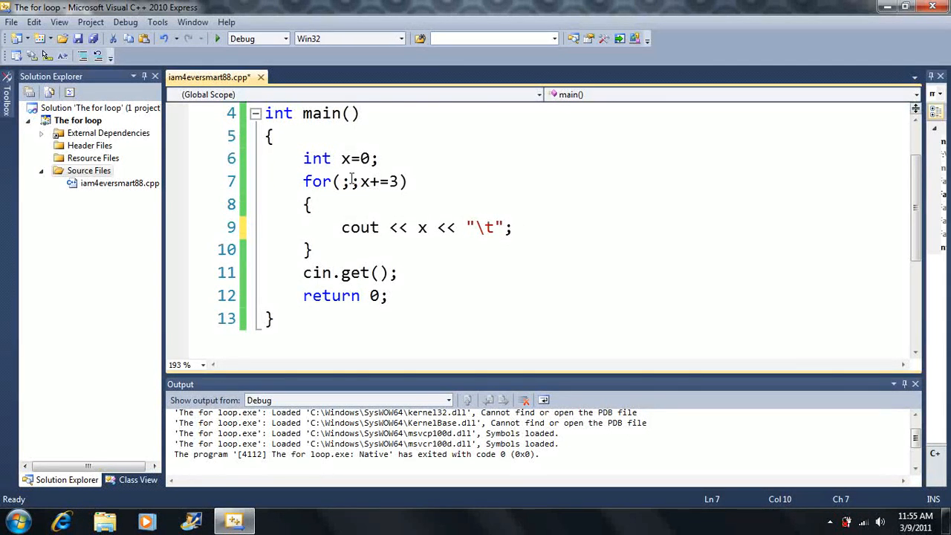
pyautogui.write('x>50')
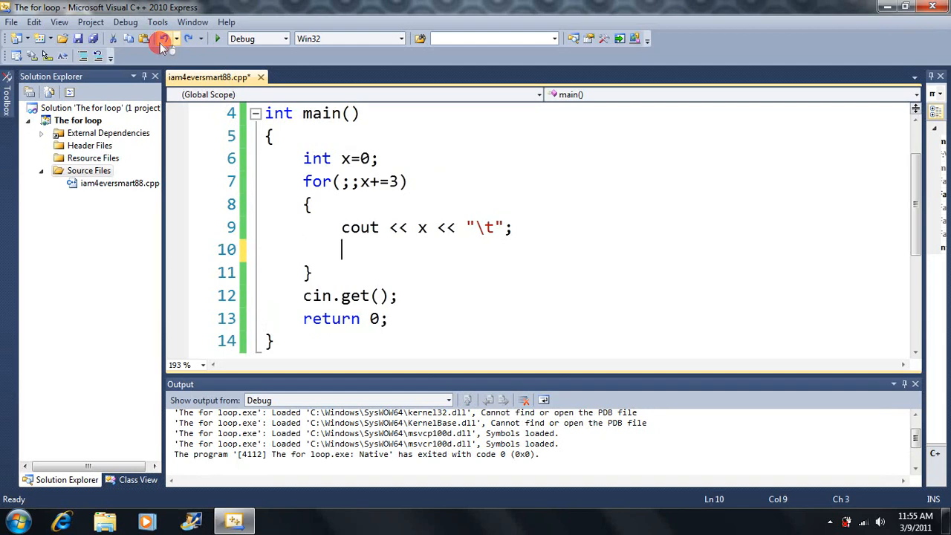
pyautogui.write('if(x>50)')
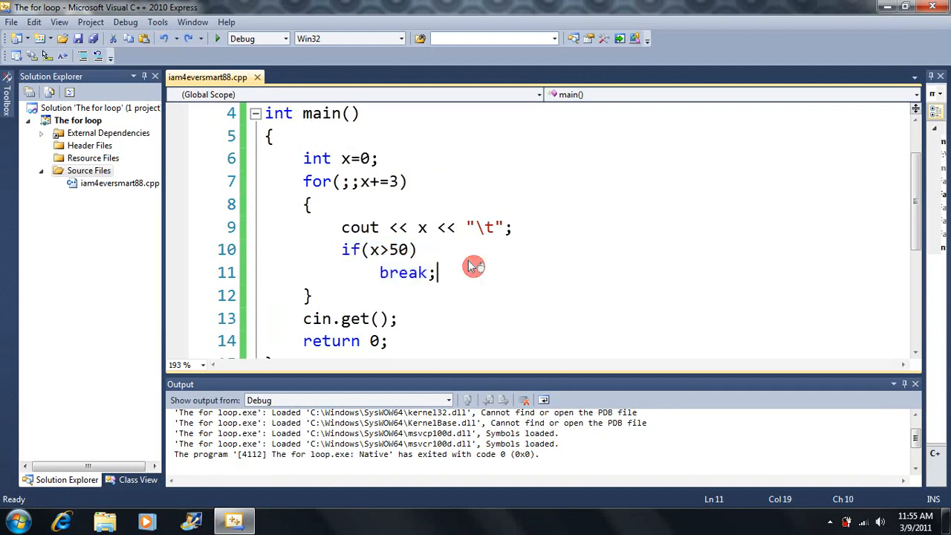
pyautogui.moveTo(217, 39)
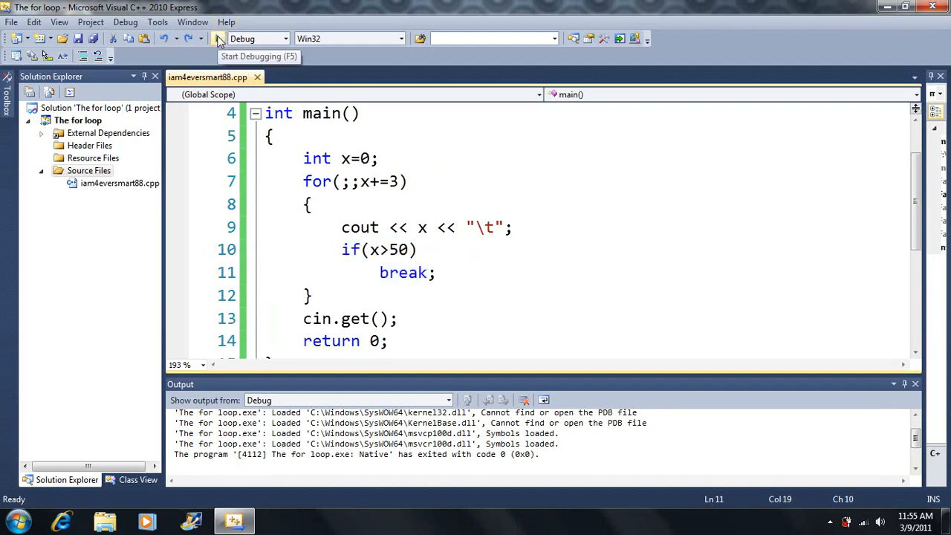
pyautogui.click(218, 38)
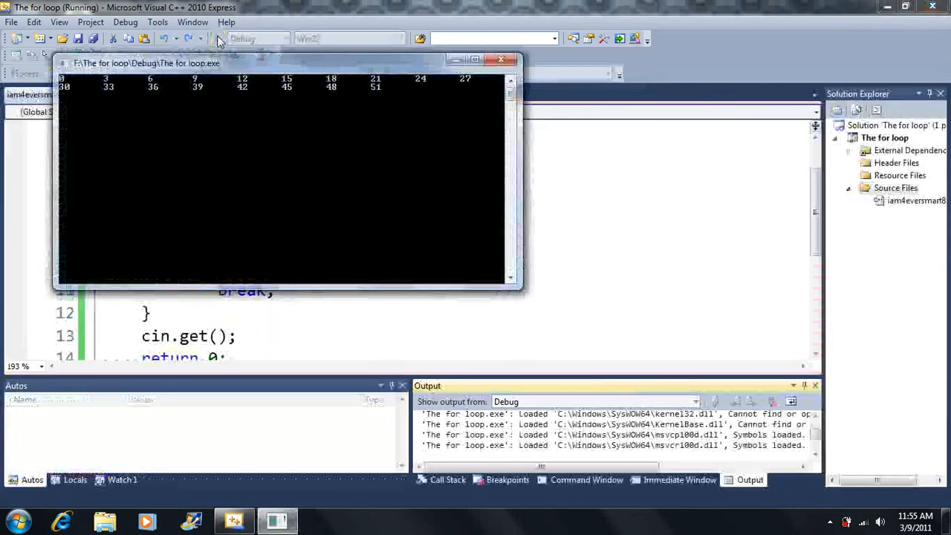
# Close the console window and return focus to the code editor
pyautogui.click(500, 59)
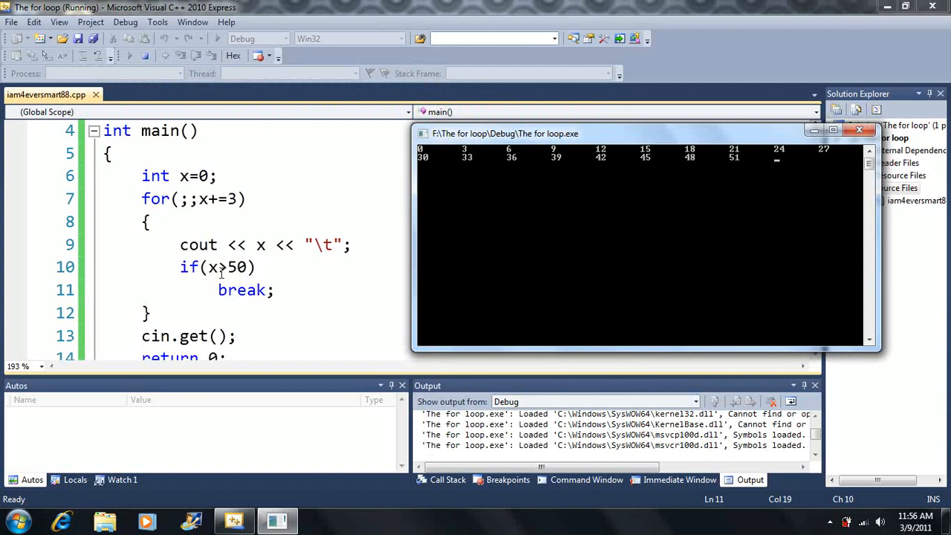
pyautogui.moveTo(205, 259)
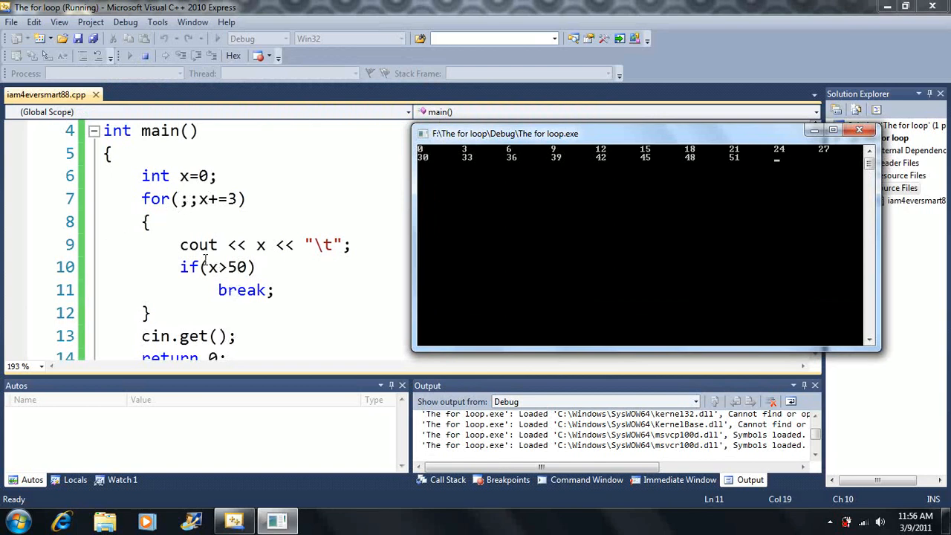
pyautogui.moveTo(222, 216)
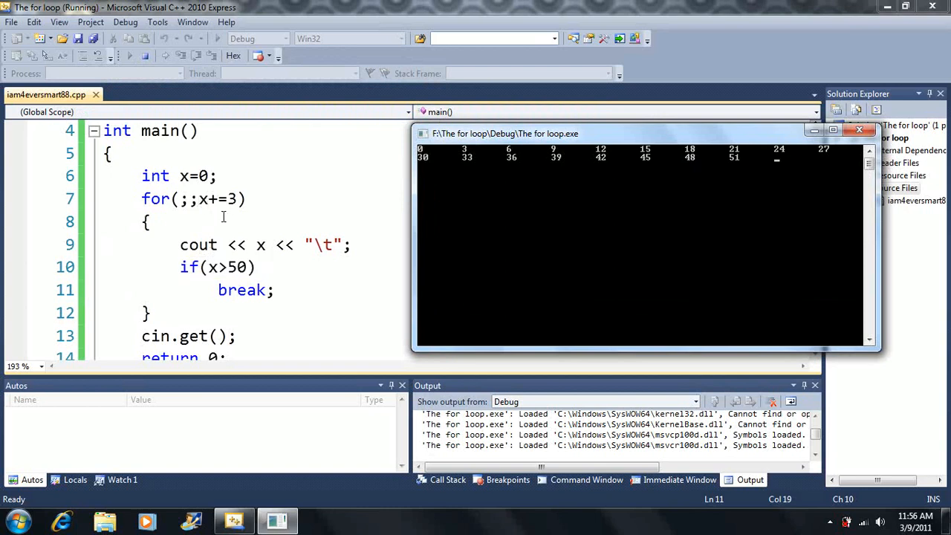
pyautogui.moveTo(209, 212)
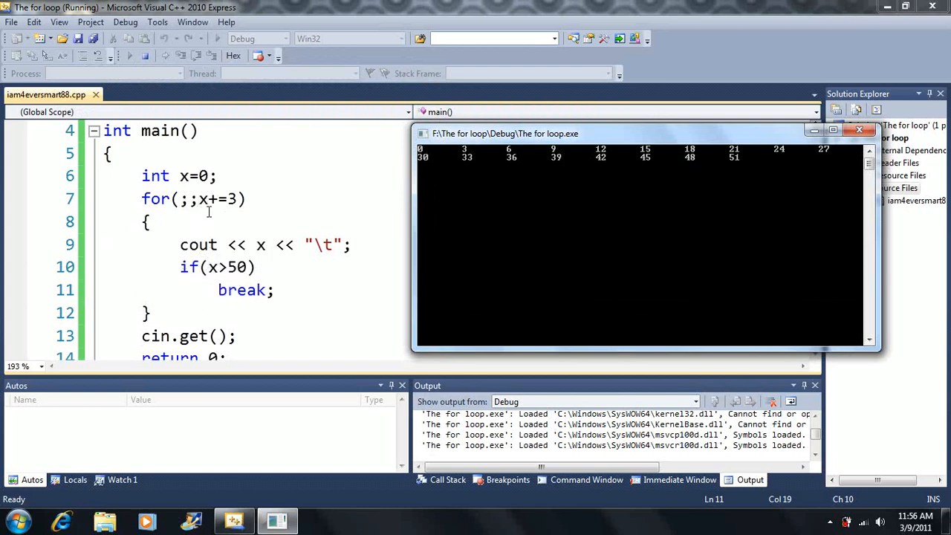
pyautogui.moveTo(284, 281)
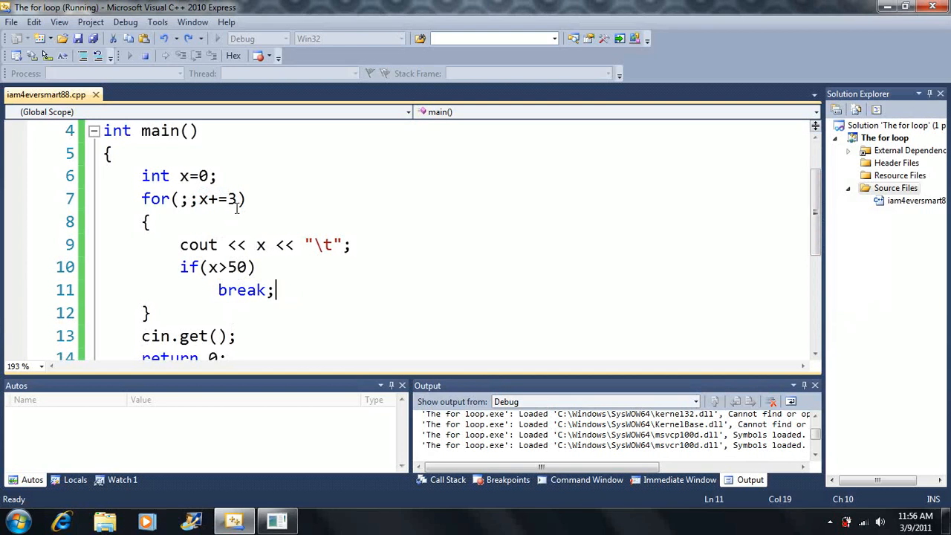
pyautogui.moveTo(208, 235)
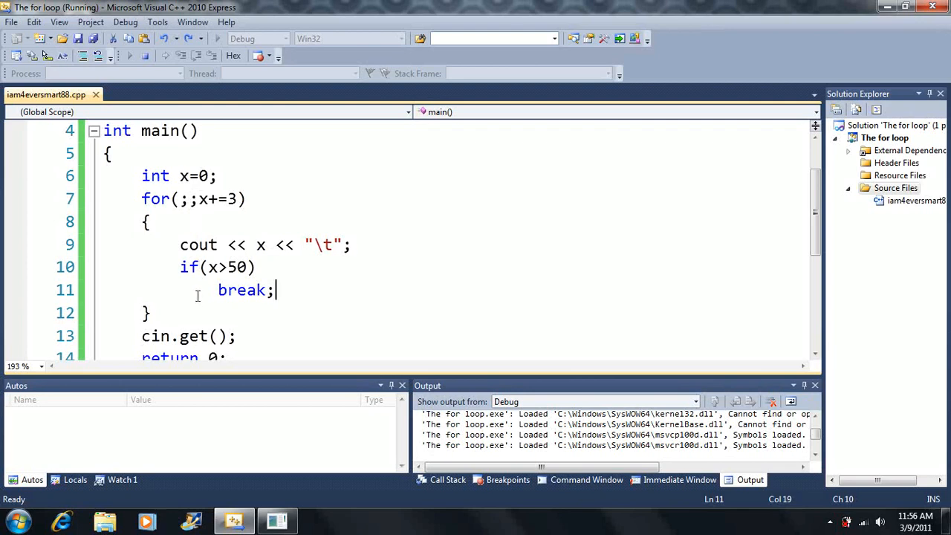
pyautogui.click(127, 37)
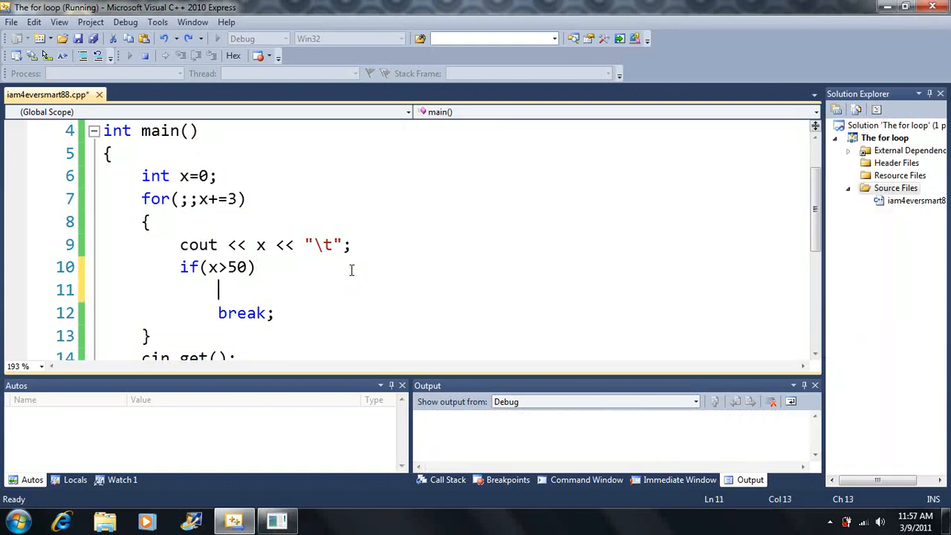
# Replace the if/break lines with the condition x<50, giving for(;x<50;x+=3)
pyautogui.doubleClick(241, 313)
pyautogui.write('x')
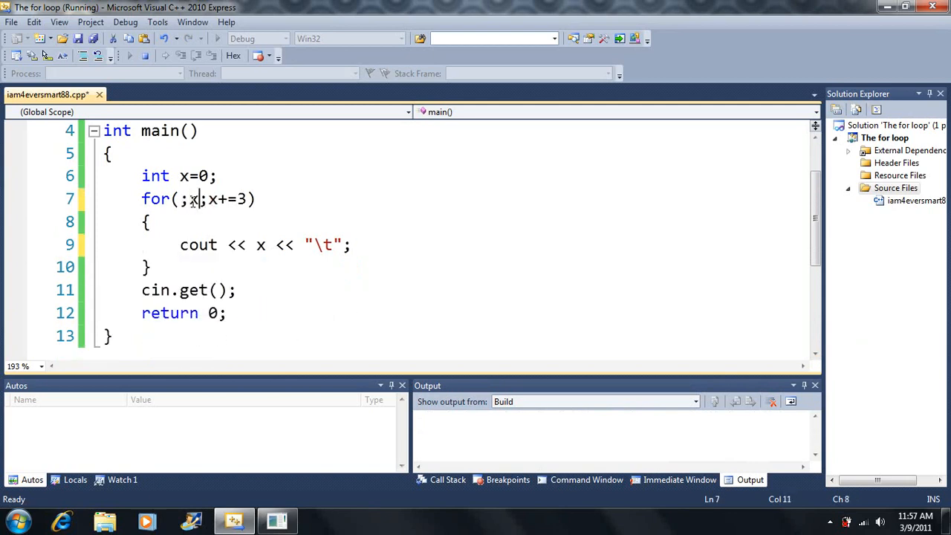
pyautogui.write('<50')
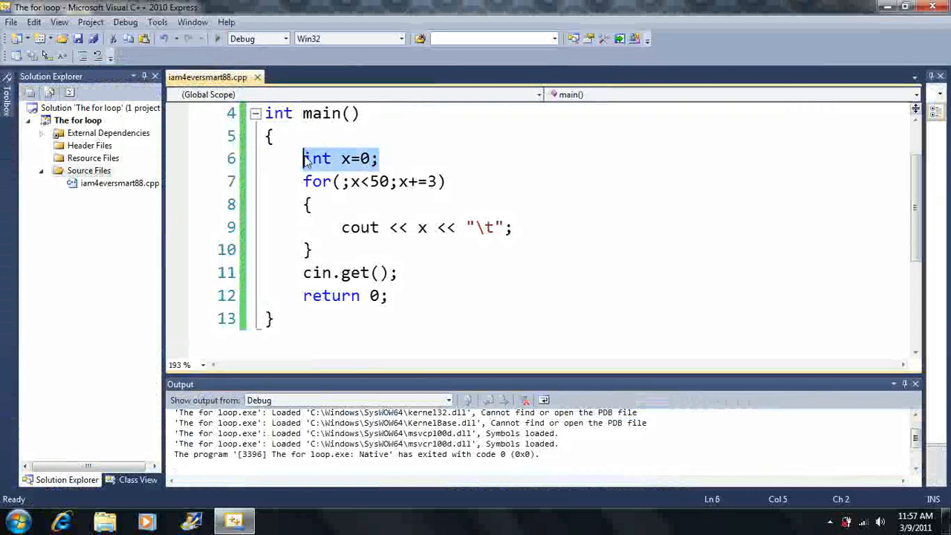
# Fold int x=0 into the header as for(int x=0;x<50;x+=3), removing the braces
pyautogui.press('Delete')
pyautogui.write('int x')
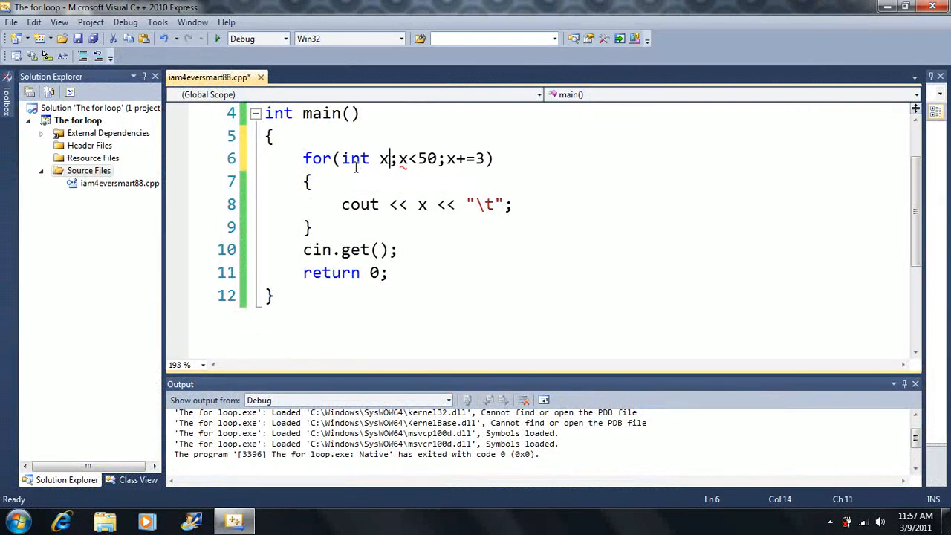
pyautogui.write('=0')
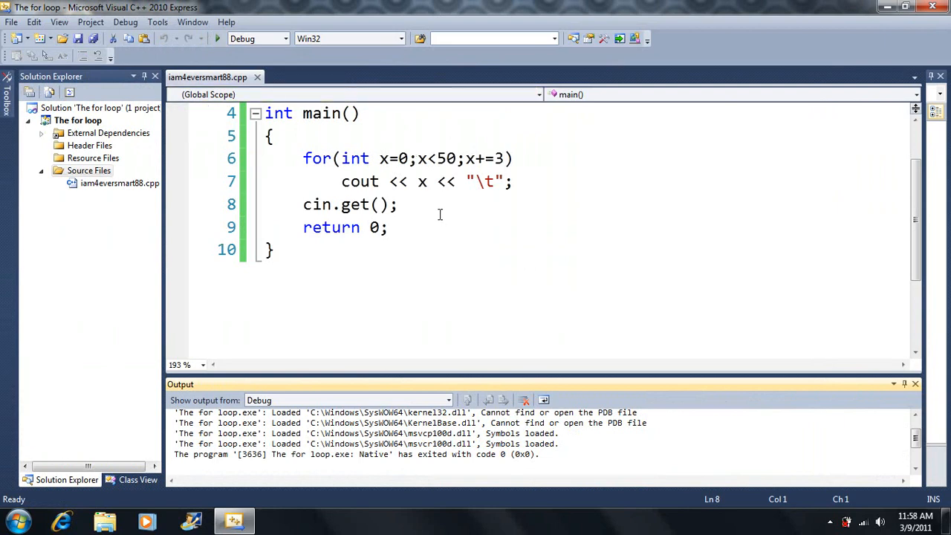
# Add x=7; and cout << x; after the loop and build, getting undeclared 'x' errors
pyautogui.click(514, 182)
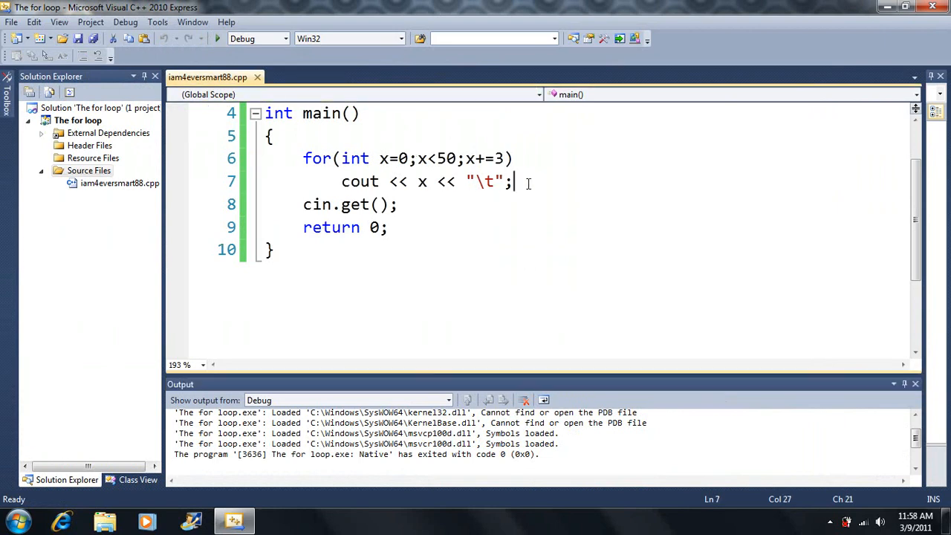
pyautogui.press('enter')
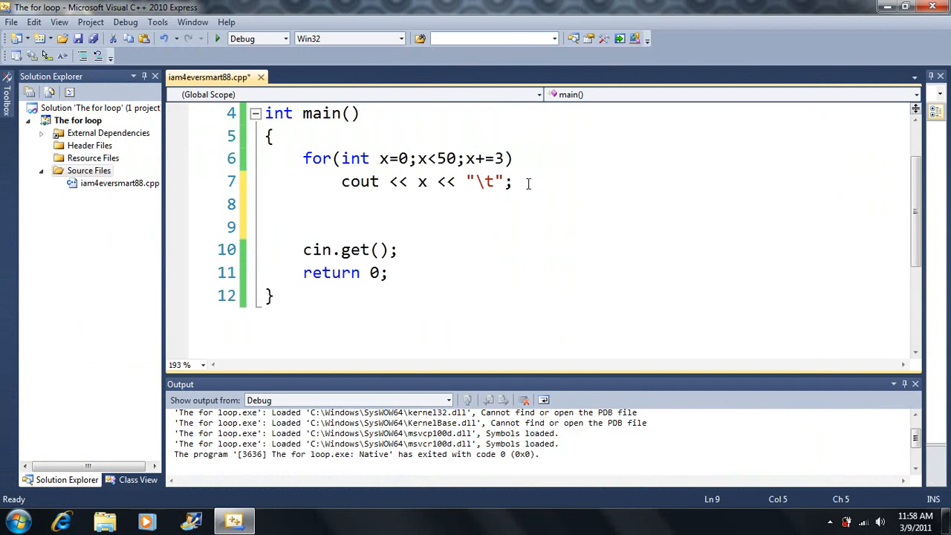
pyautogui.write('x')
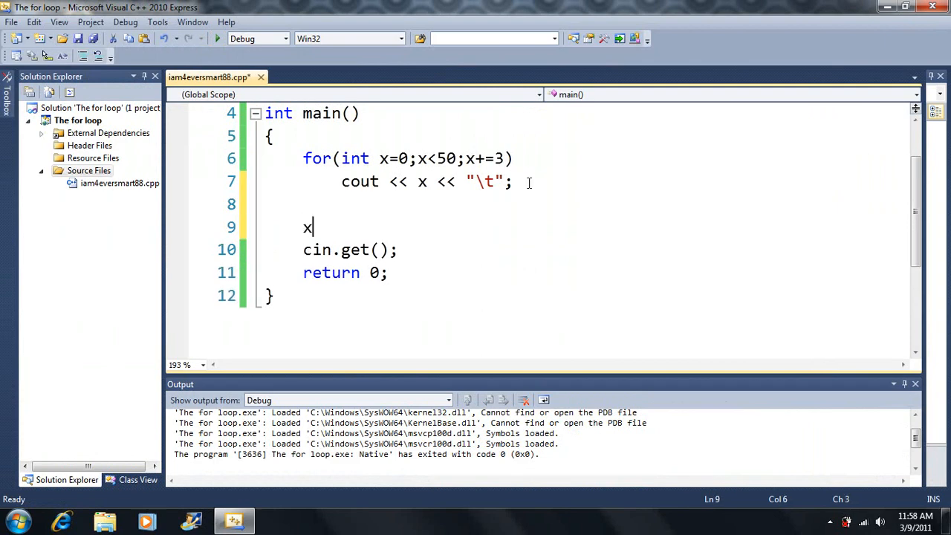
pyautogui.write('=7')
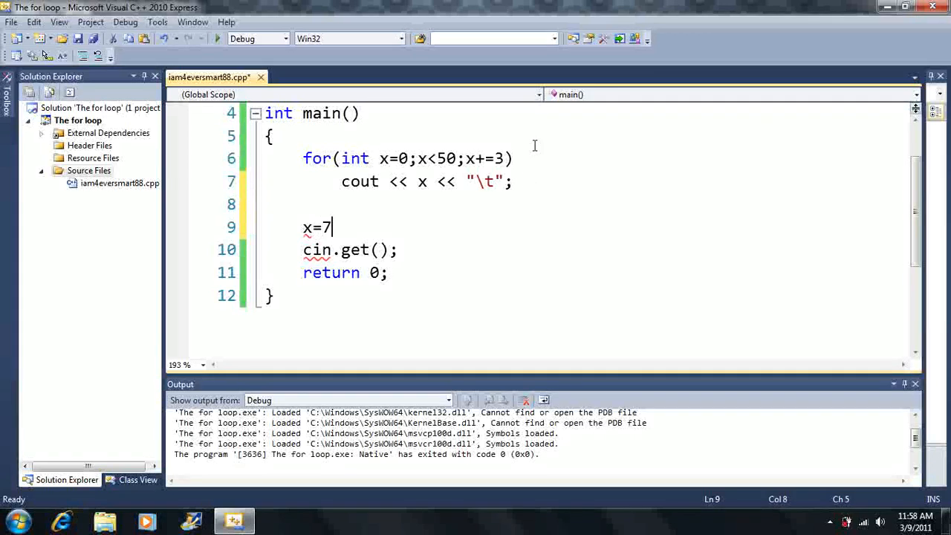
pyautogui.write('coutn')
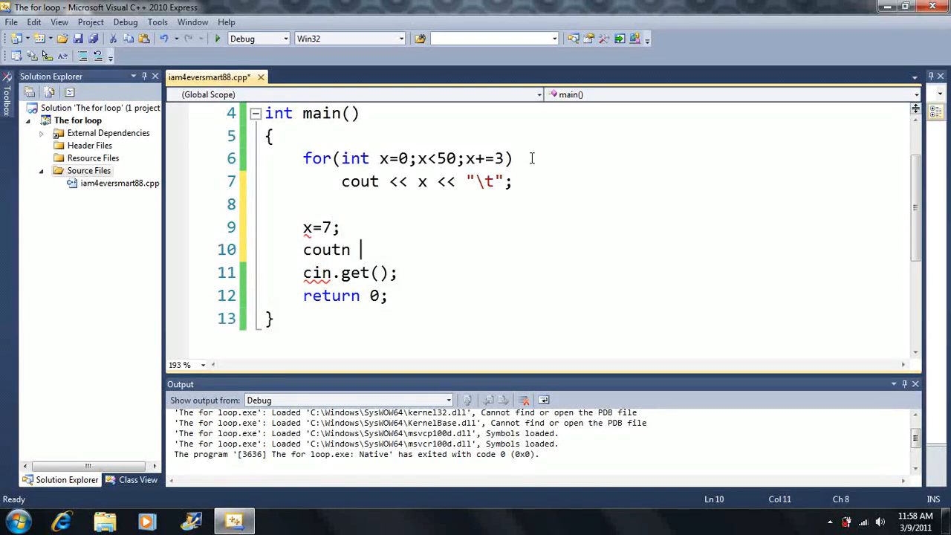
pyautogui.write('<< x;')
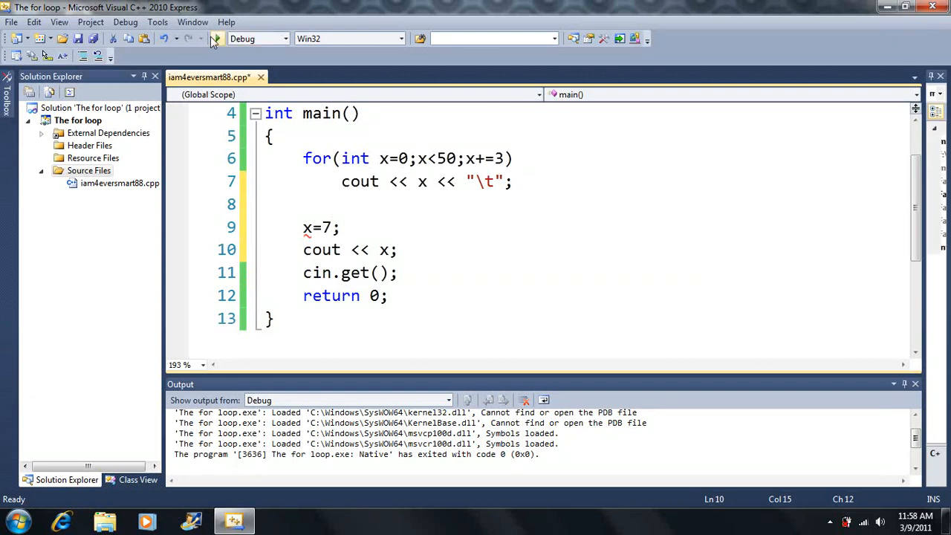
pyautogui.click(215, 38)
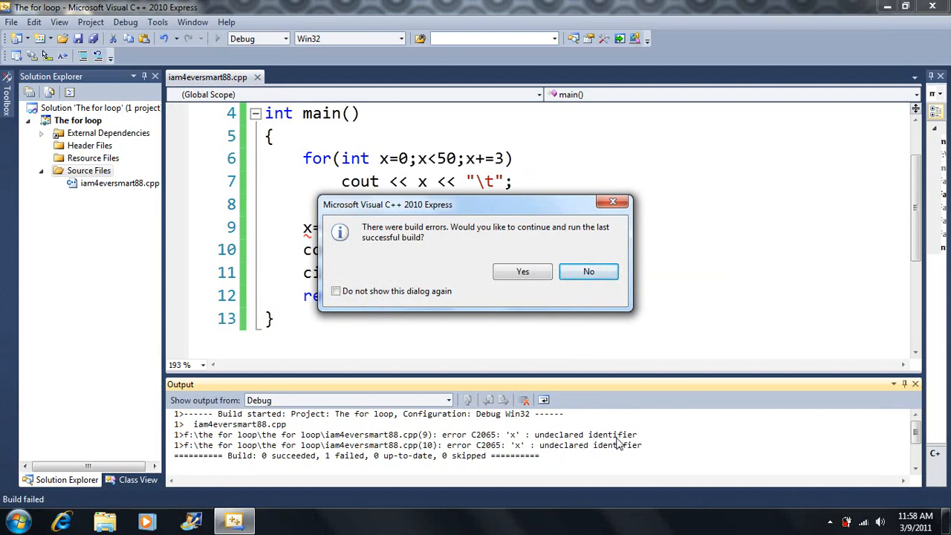
# Decline running the last successful build and return to the x assignment after the loop
pyautogui.click(589, 271)
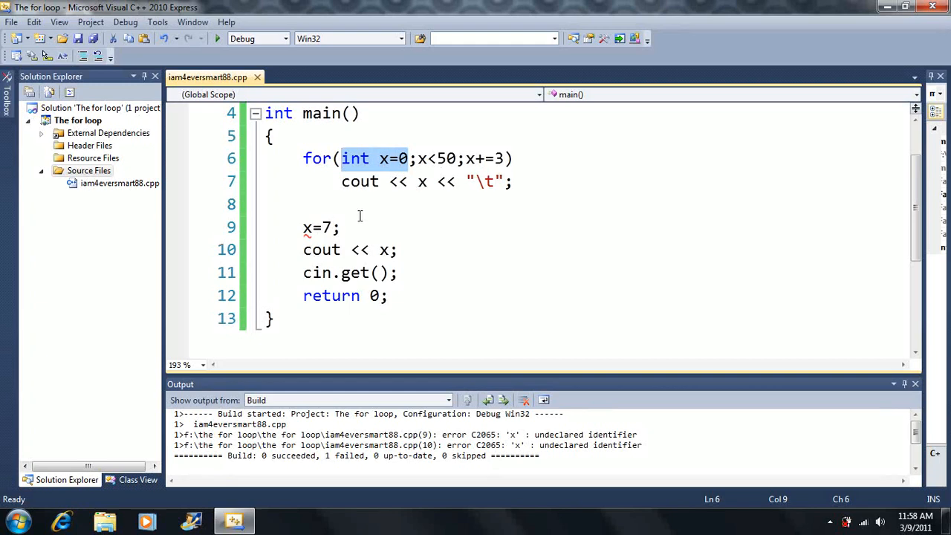
pyautogui.click(355, 227)
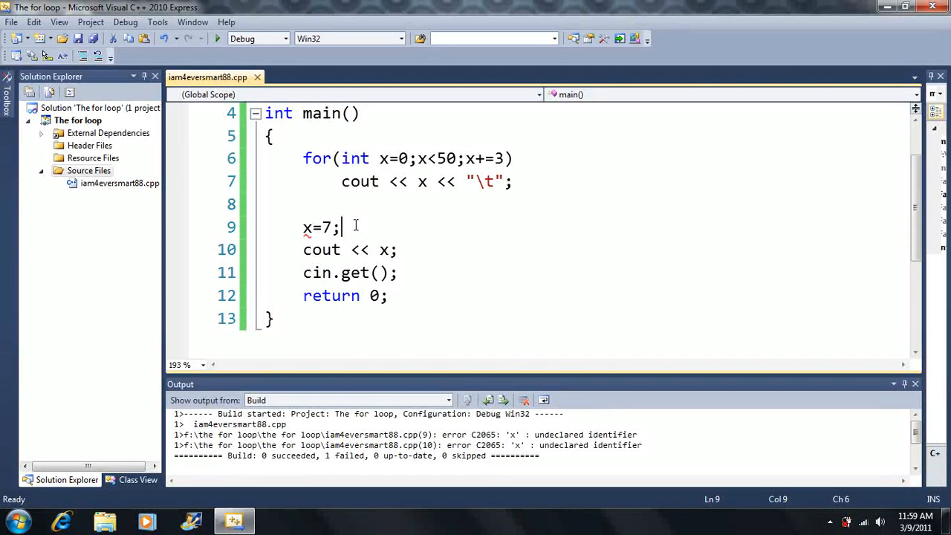
pyautogui.moveTo(419, 182)
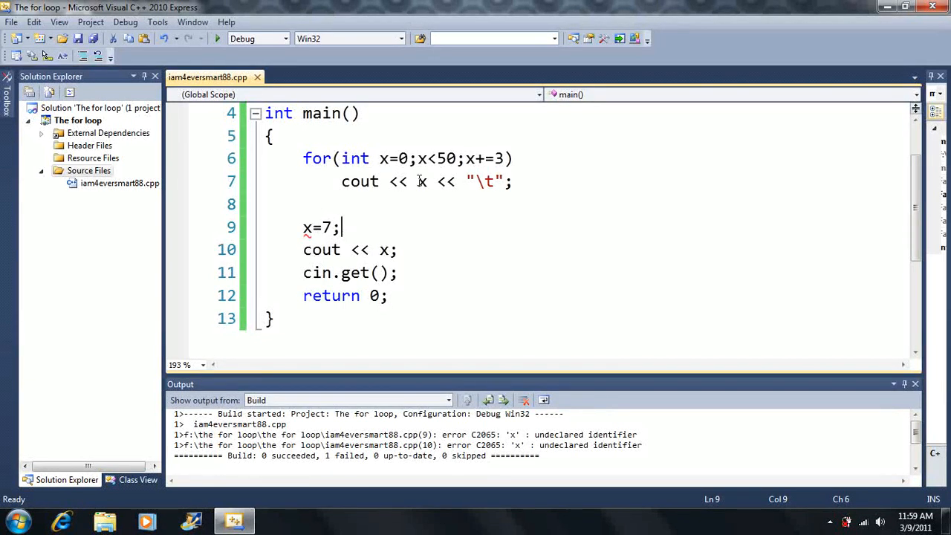